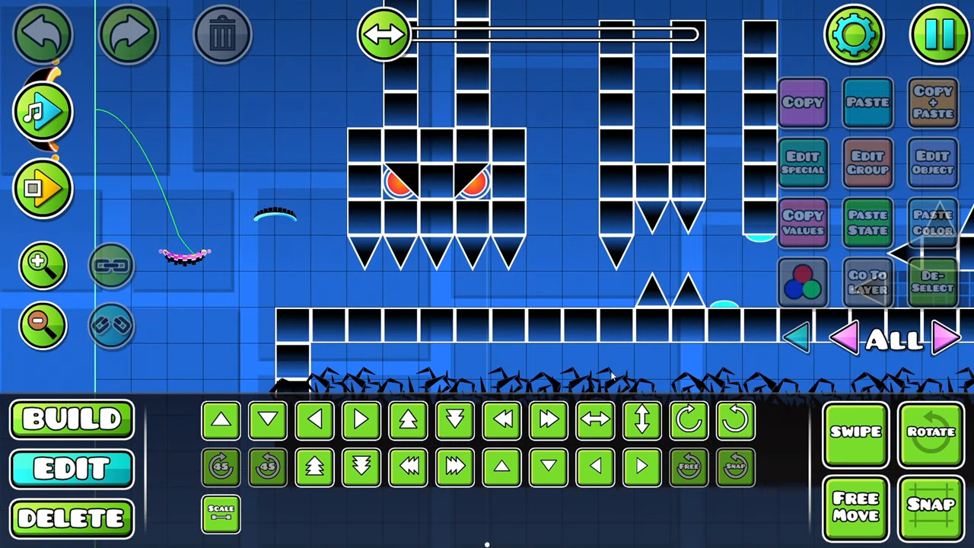
Pick a light red for the colour channel, confirm it, and close the layer panel.
{"action": "left_click", "coordinate": [854, 34]}
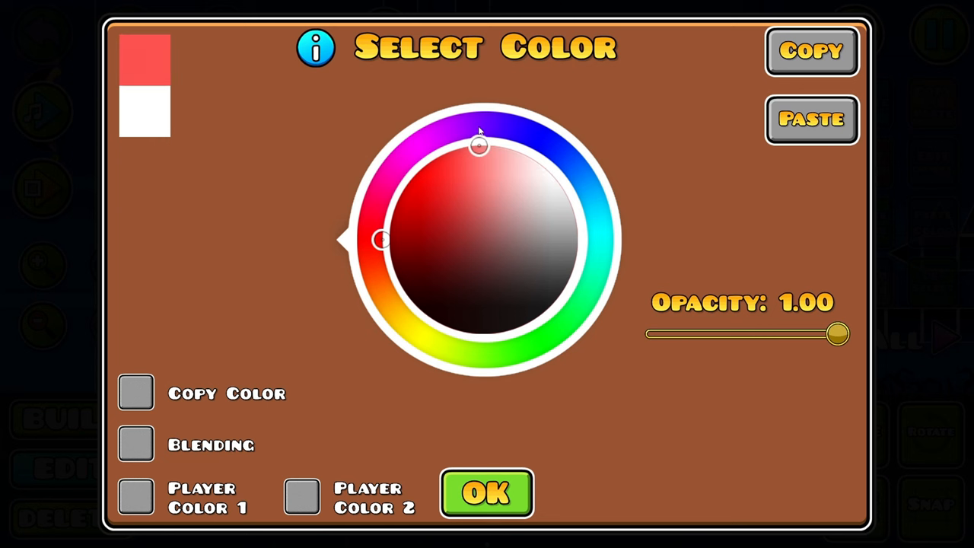
{"action": "left_click", "coordinate": [486, 493]}
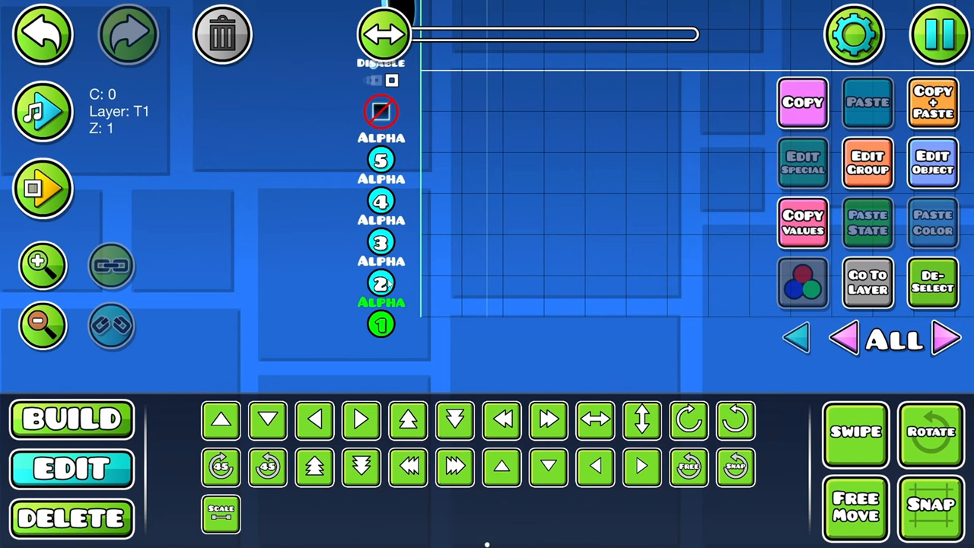
{"action": "left_click", "coordinate": [382, 36]}
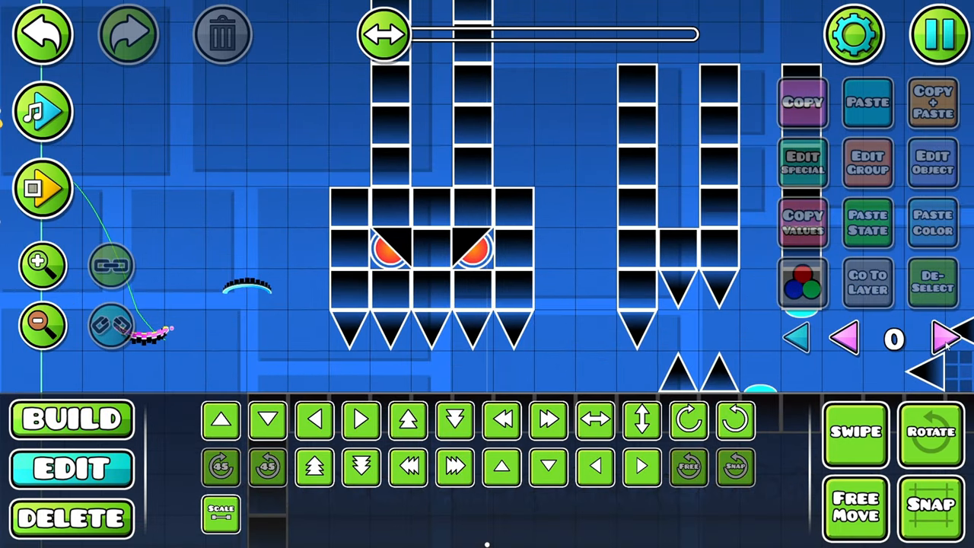
Select the outline blocks on editor layer 10 and give them Z Order 2, Z Layer T2.
{"action": "left_click", "coordinate": [70, 418]}
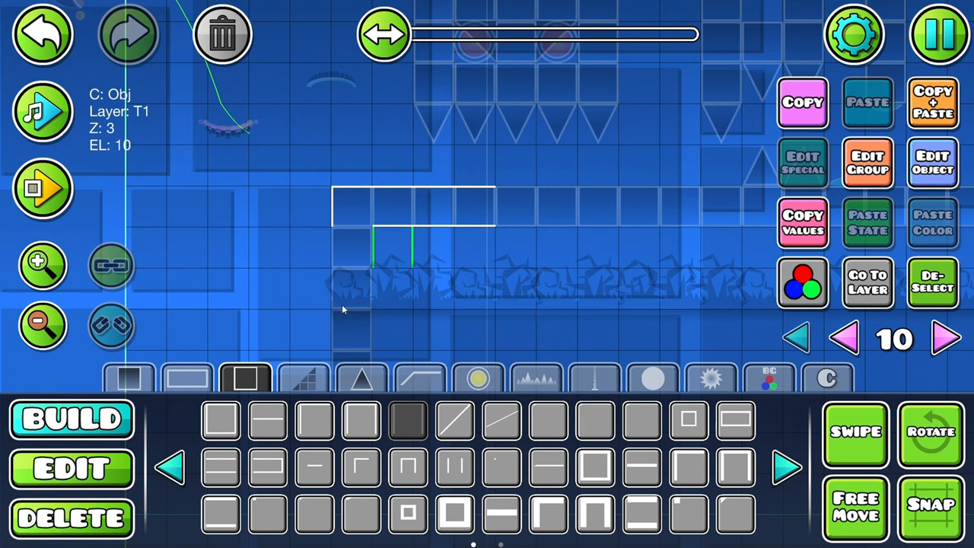
{"action": "left_click", "coordinate": [71, 467]}
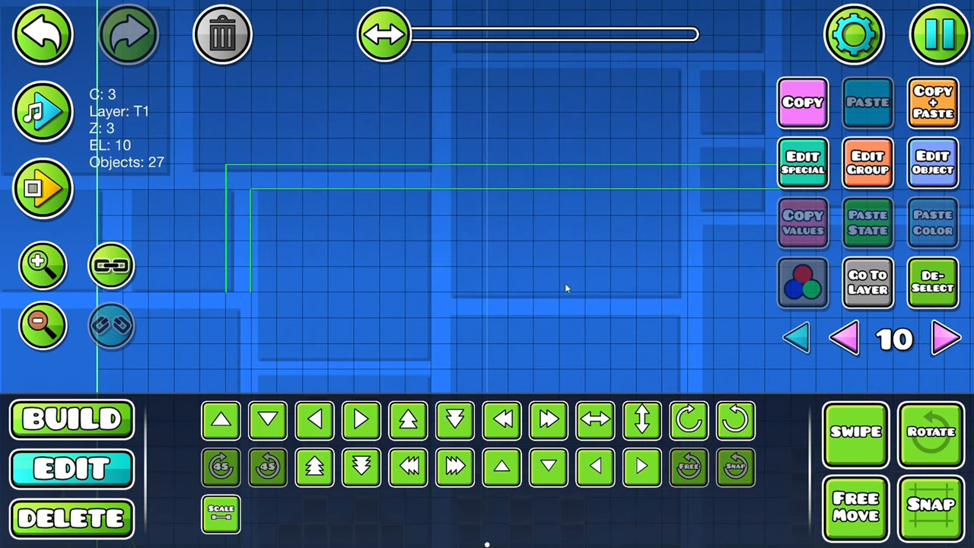
{"action": "left_click", "coordinate": [854, 36]}
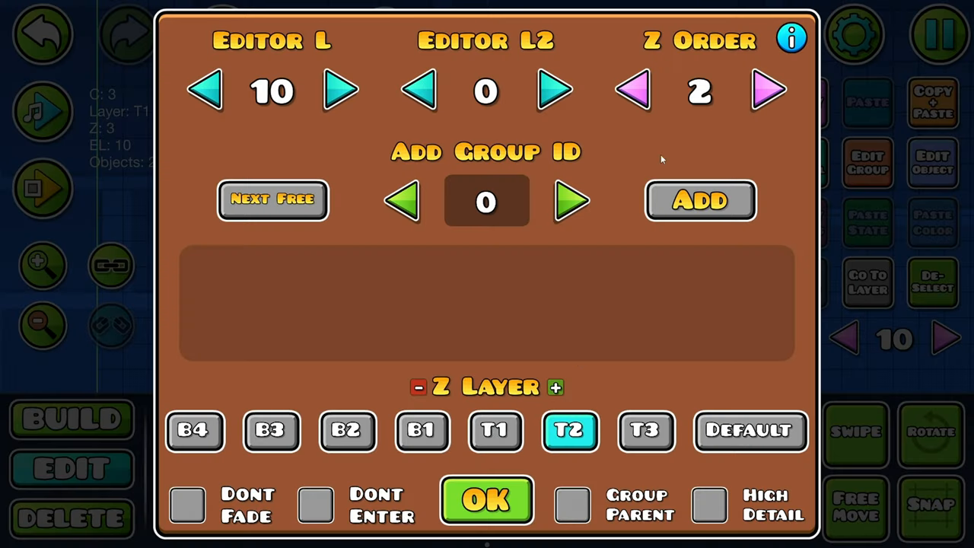
{"action": "left_click", "coordinate": [486, 501]}
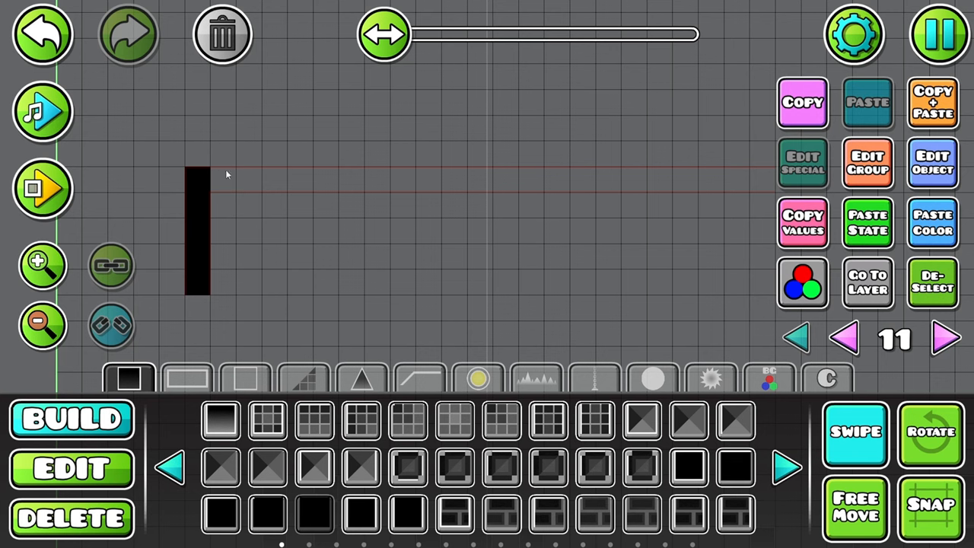
On layers 12–14, place scaled pixel squares and glowing edge pieces along the L platform.
{"action": "left_click", "coordinate": [71, 467]}
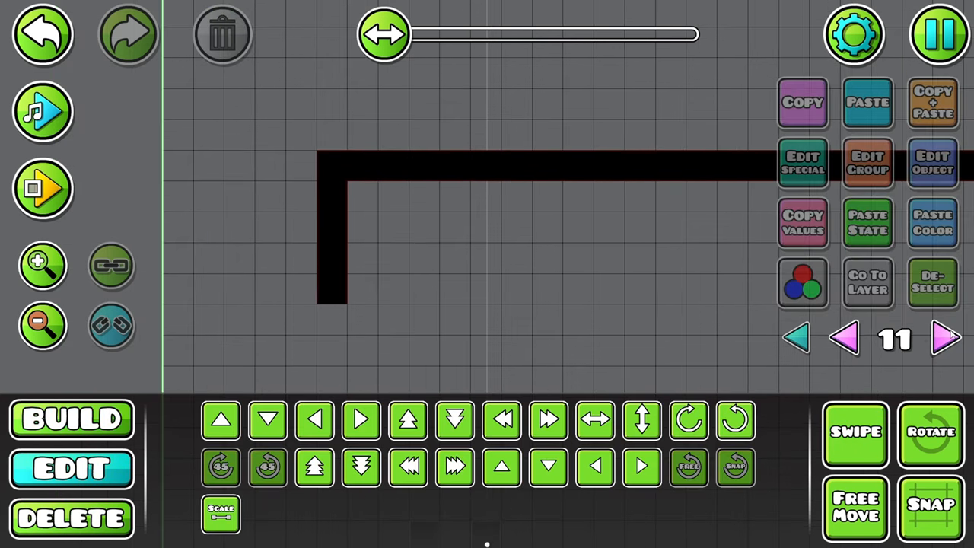
{"action": "left_click", "coordinate": [72, 418]}
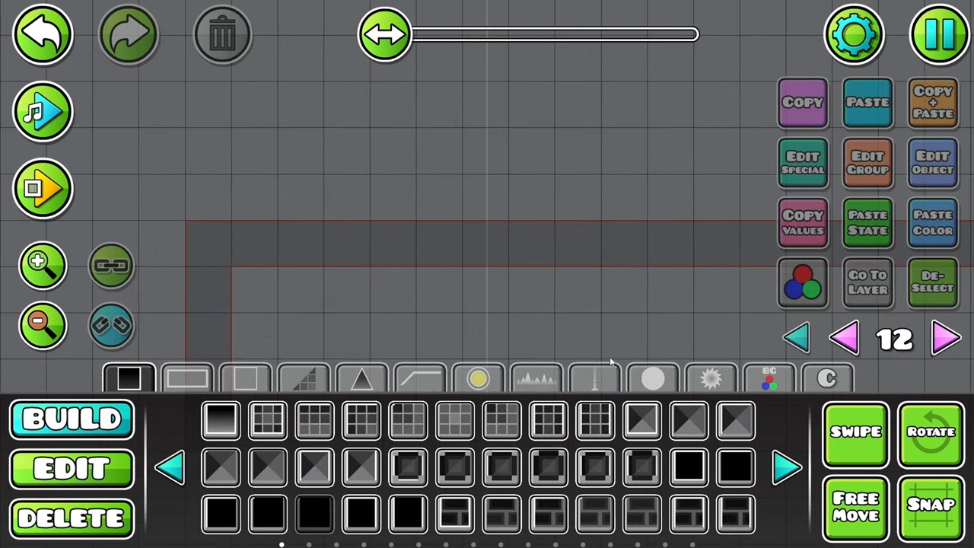
{"action": "left_click", "coordinate": [594, 379]}
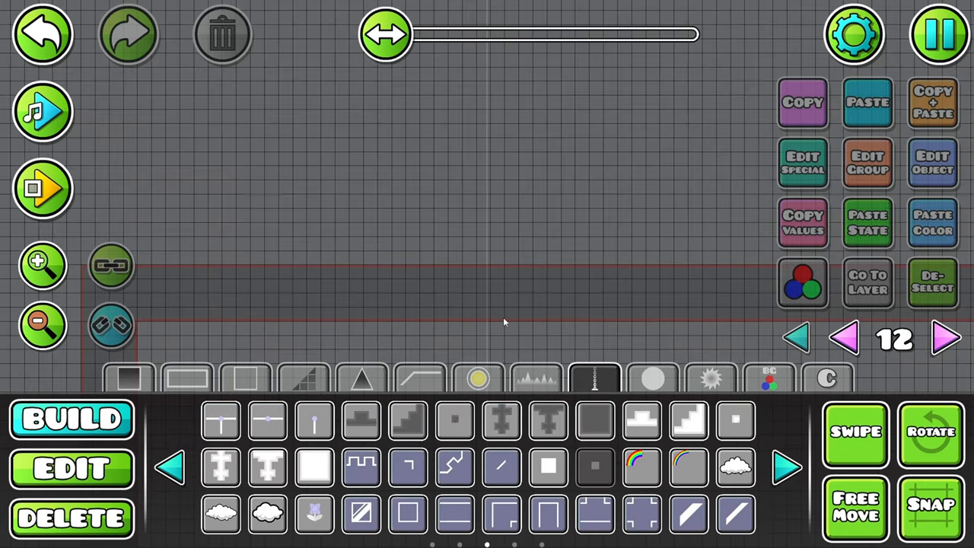
{"action": "left_click", "coordinate": [71, 467]}
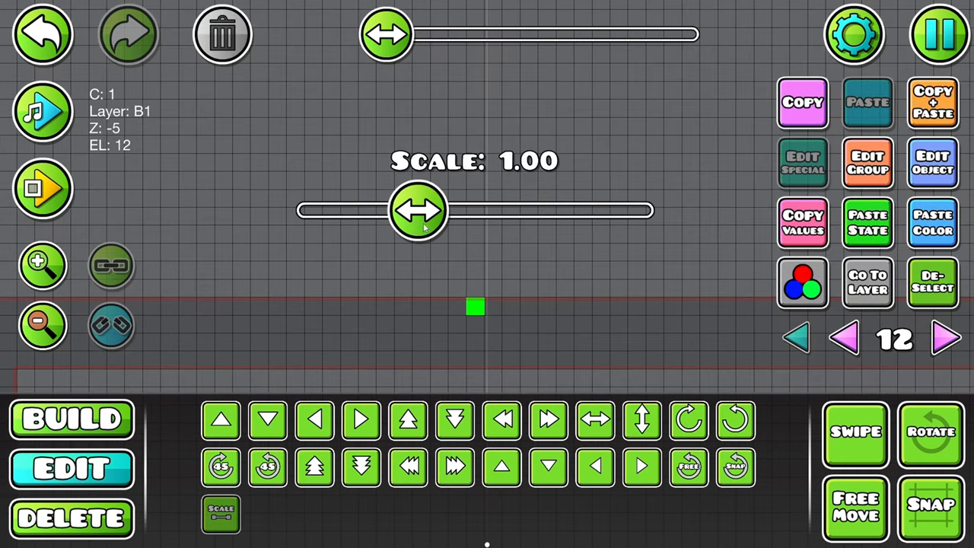
{"action": "left_click_drag", "start_coordinate": [417, 211], "coordinate": [350, 211]}
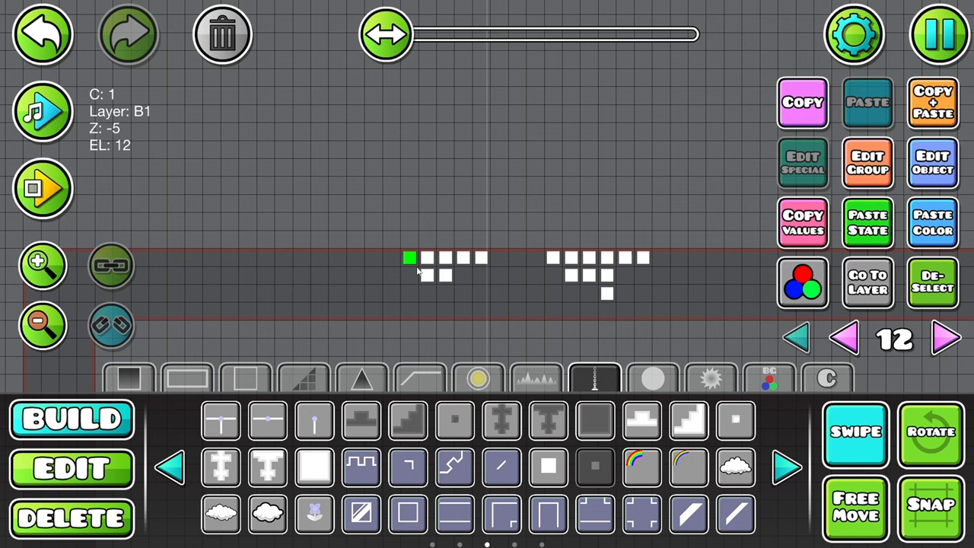
{"action": "left_click", "coordinate": [71, 467]}
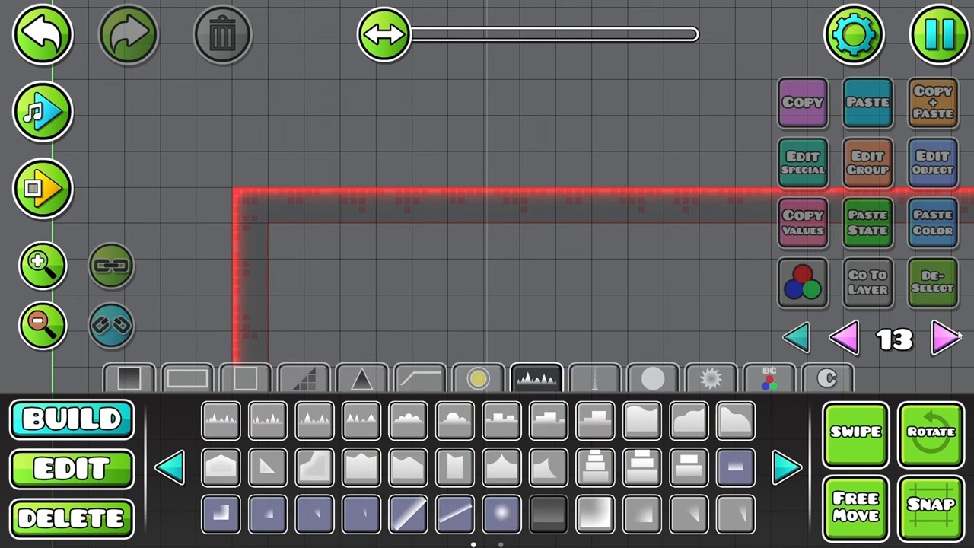
{"action": "left_click", "coordinate": [945, 338]}
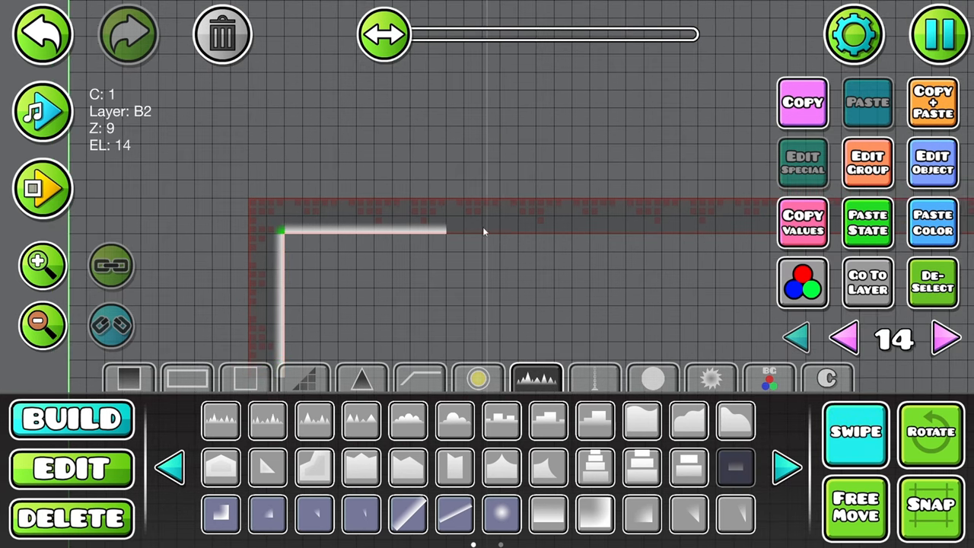
{"action": "left_click", "coordinate": [72, 467]}
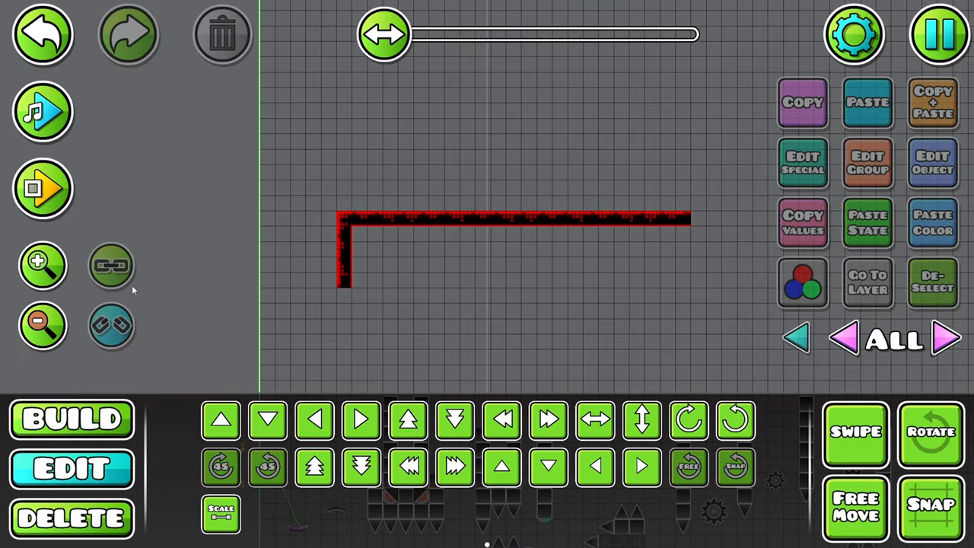
Enable Detail HSV brightness on the platform details and set it to -0.68.
{"action": "left_click", "coordinate": [43, 189]}
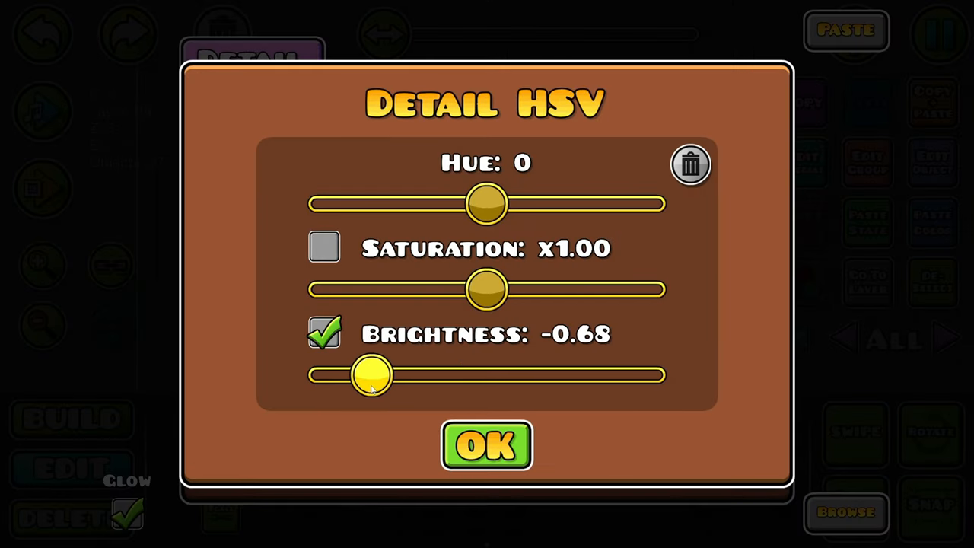
{"action": "left_click", "coordinate": [486, 445]}
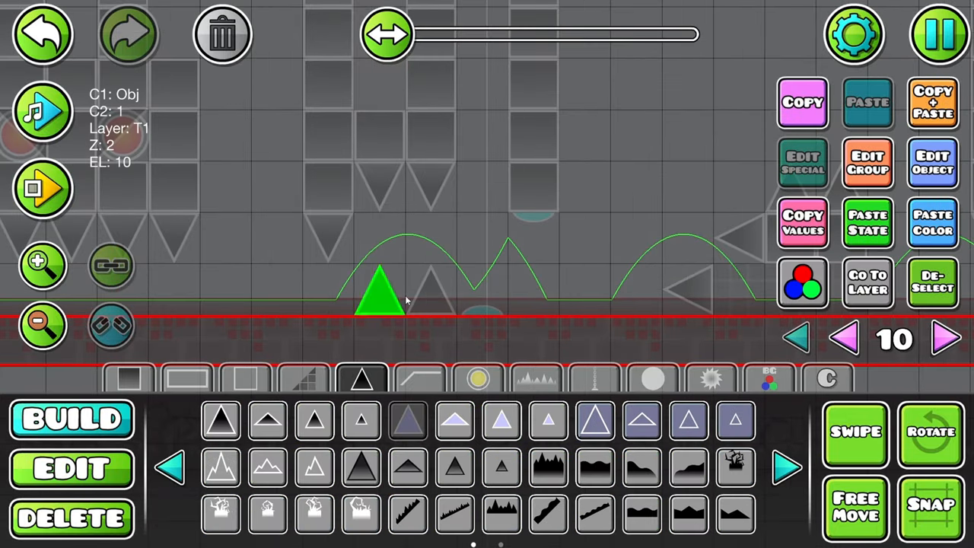
Scale the two floor spikes to 0.60 and add red pixel details to the U pillar on layer 16.
{"action": "left_click", "coordinate": [802, 283]}
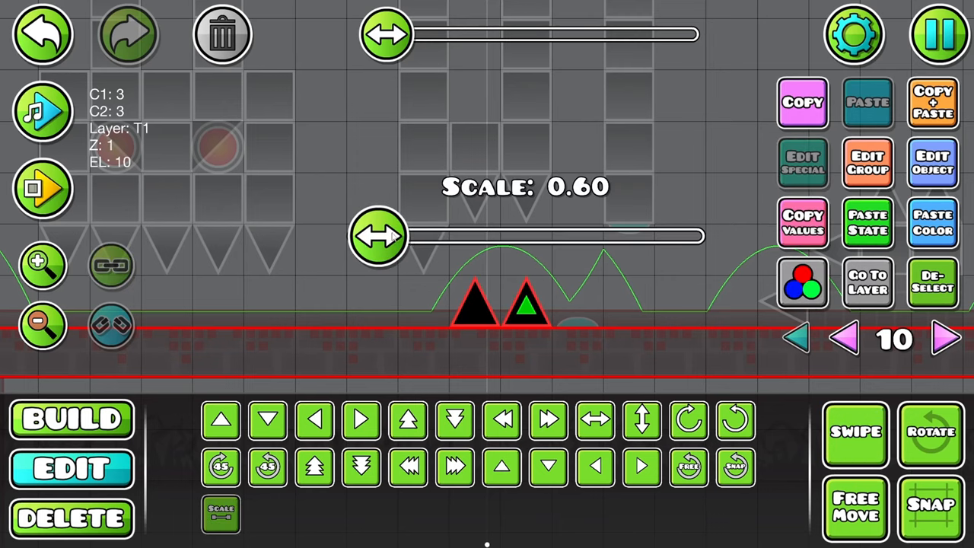
{"action": "left_click", "coordinate": [945, 338]}
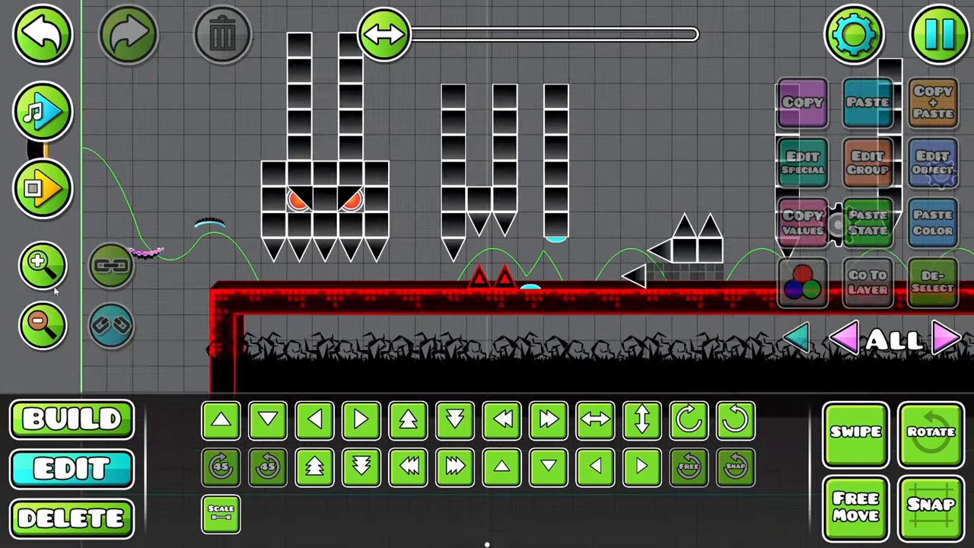
{"action": "left_click", "coordinate": [42, 188]}
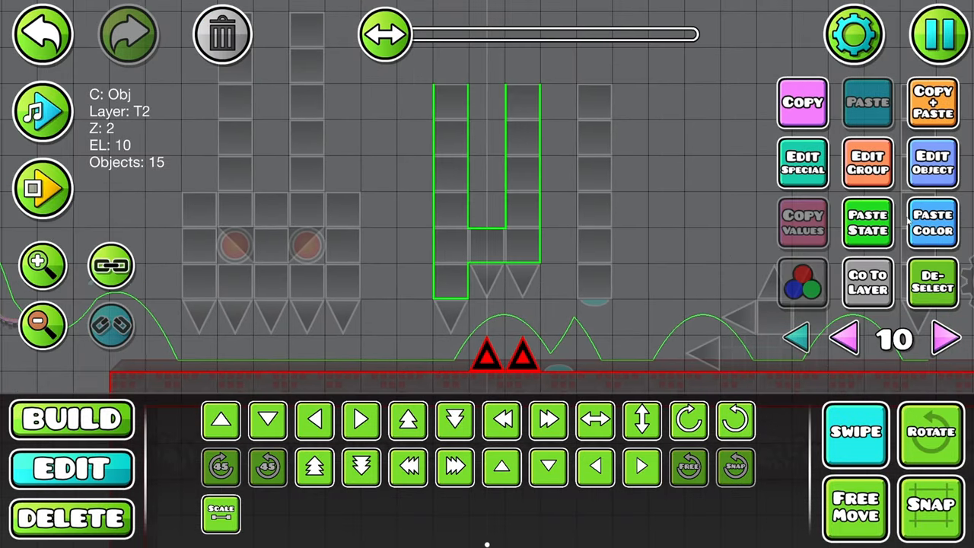
{"action": "left_click", "coordinate": [945, 340]}
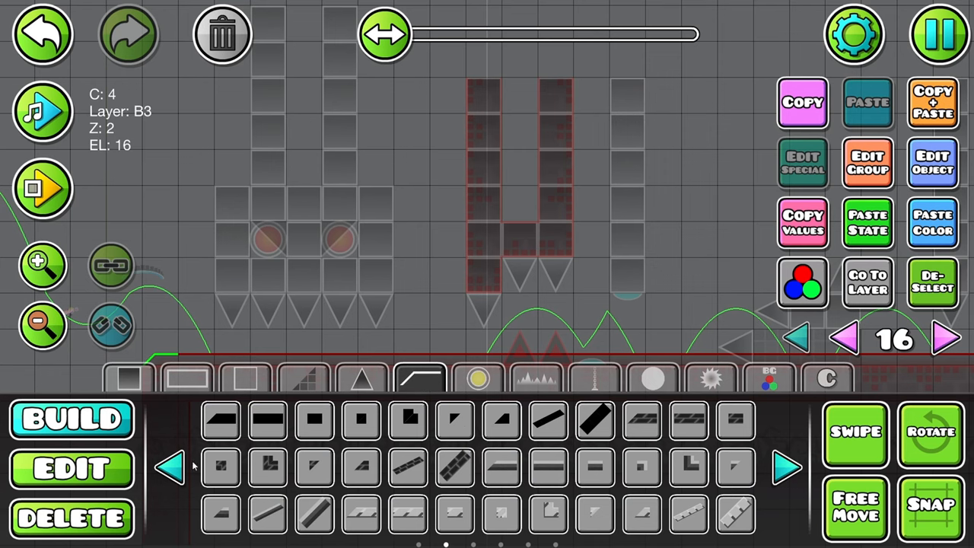
{"action": "left_click", "coordinate": [789, 467]}
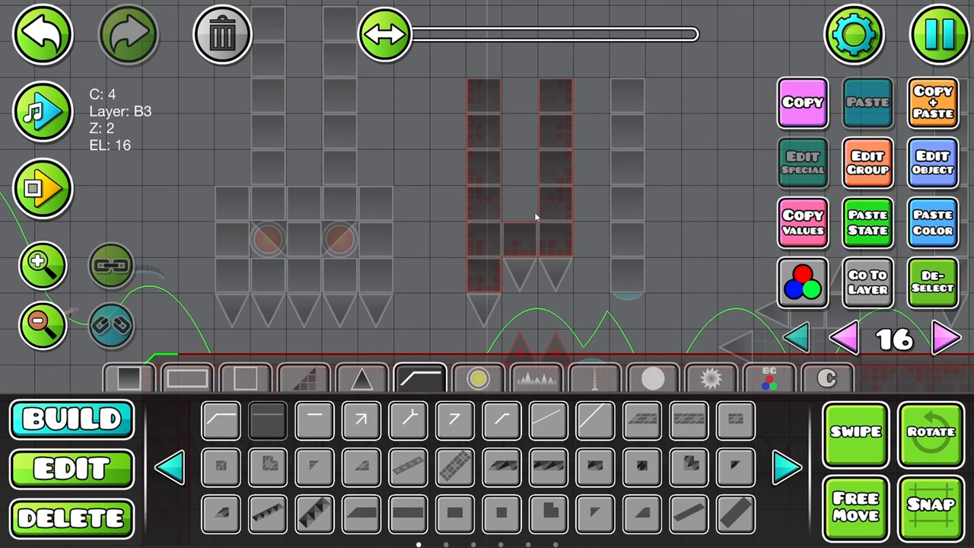
{"action": "left_click", "coordinate": [70, 467]}
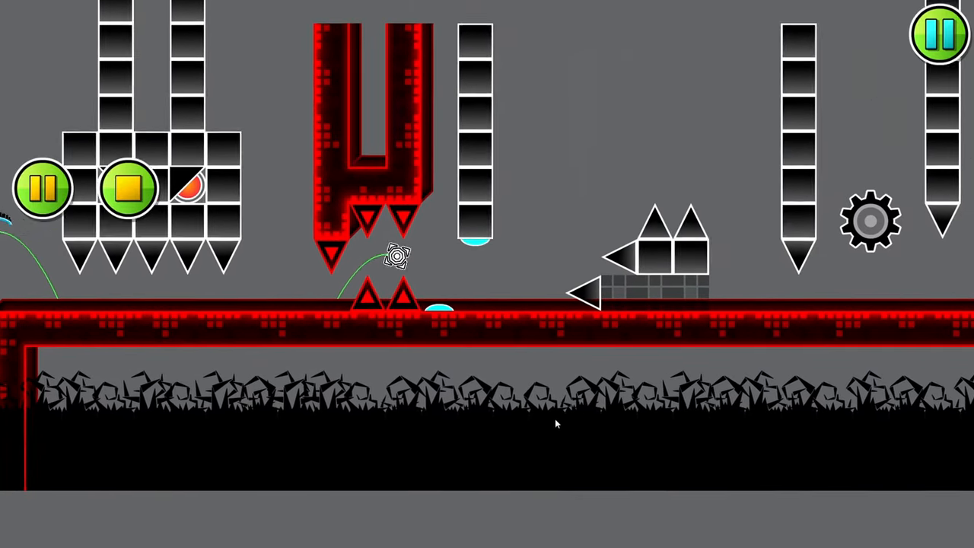
Stop and rerun the section playtest, then return to Build mode for new decorations.
{"action": "left_click", "coordinate": [938, 34]}
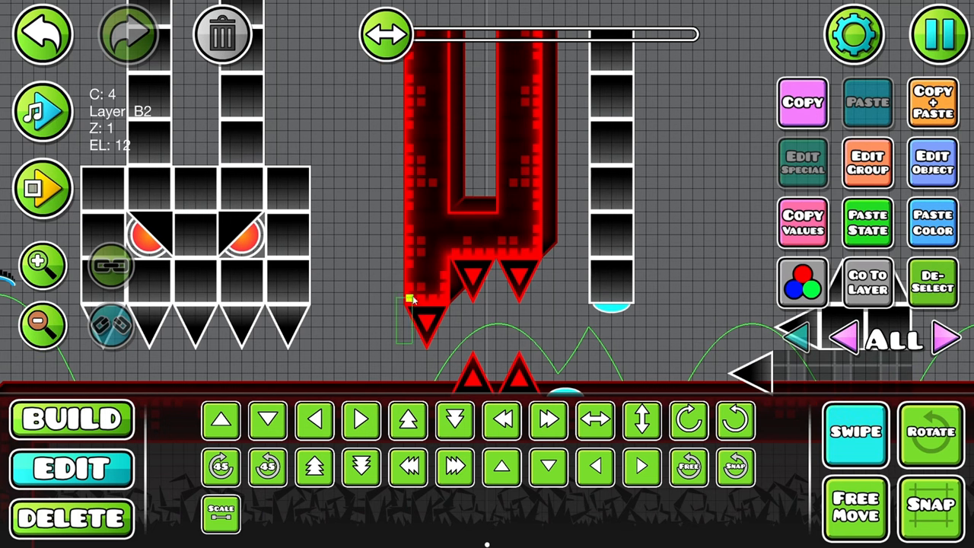
{"action": "left_click", "coordinate": [129, 34]}
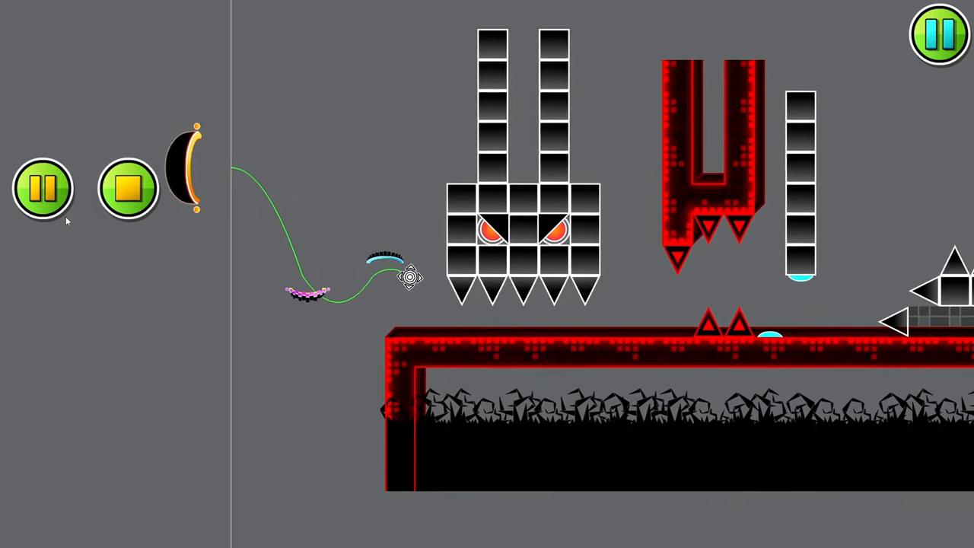
{"action": "left_click", "coordinate": [42, 188]}
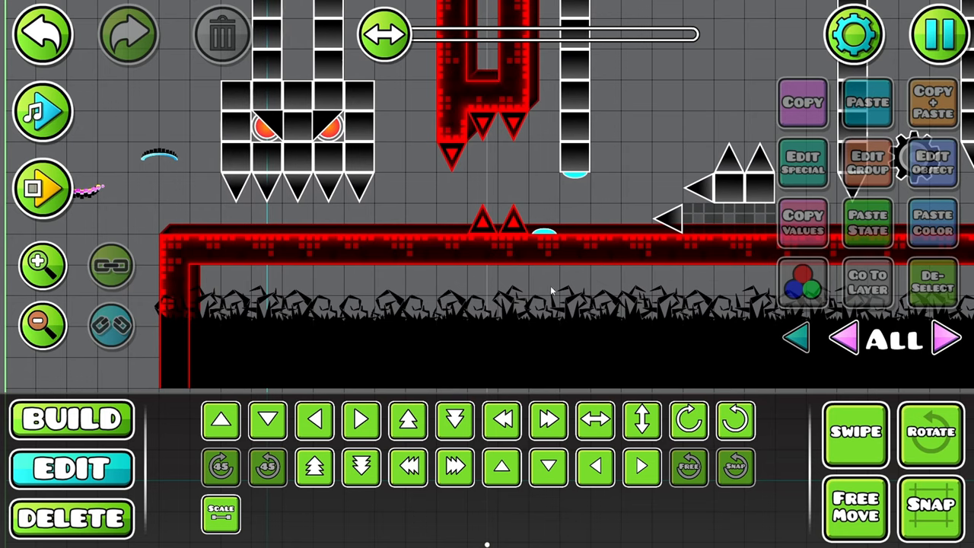
{"action": "left_click", "coordinate": [42, 326]}
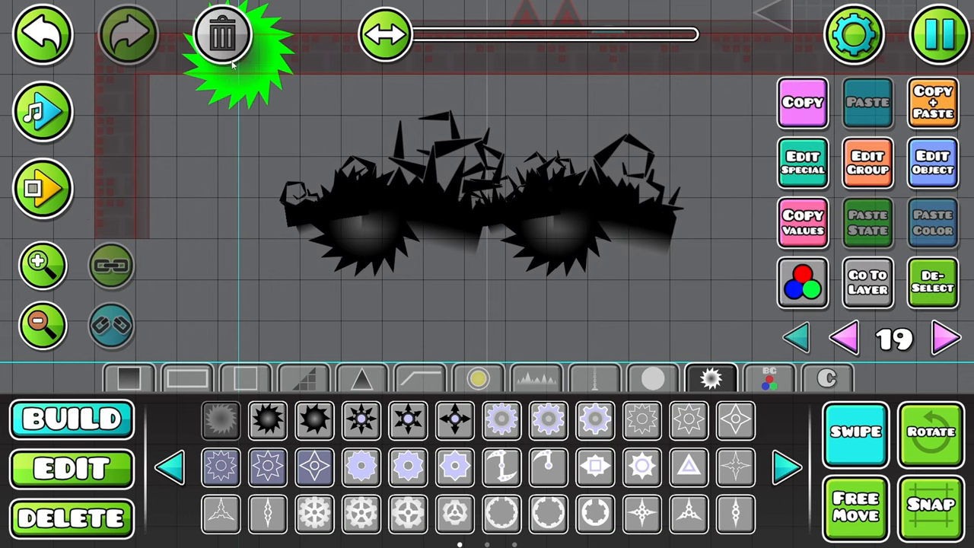
Delete the unwanted thorn bush and saw decoration pieces with the trash button.
{"action": "left_click", "coordinate": [222, 35]}
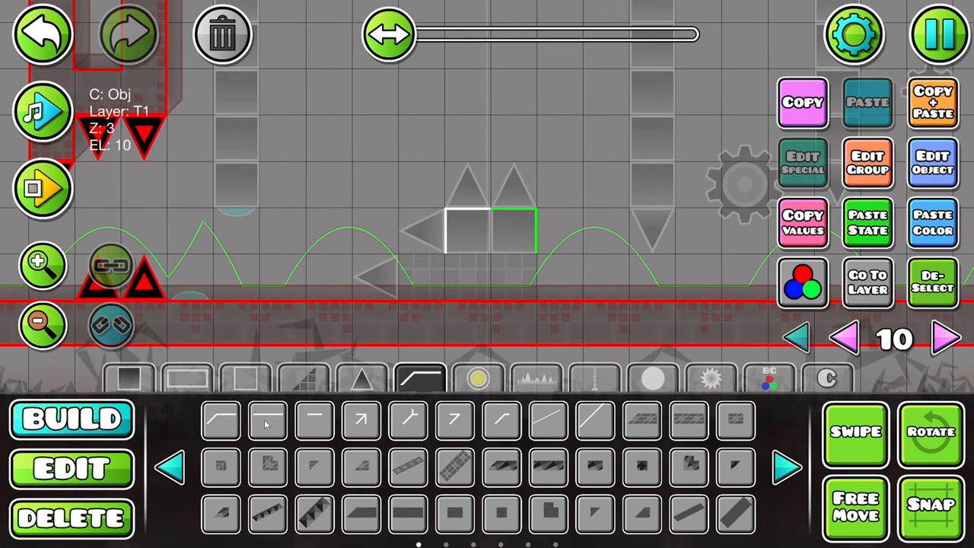
Give the spiked step blocks a black base with glowing red bricked detail.
{"action": "left_click", "coordinate": [71, 467]}
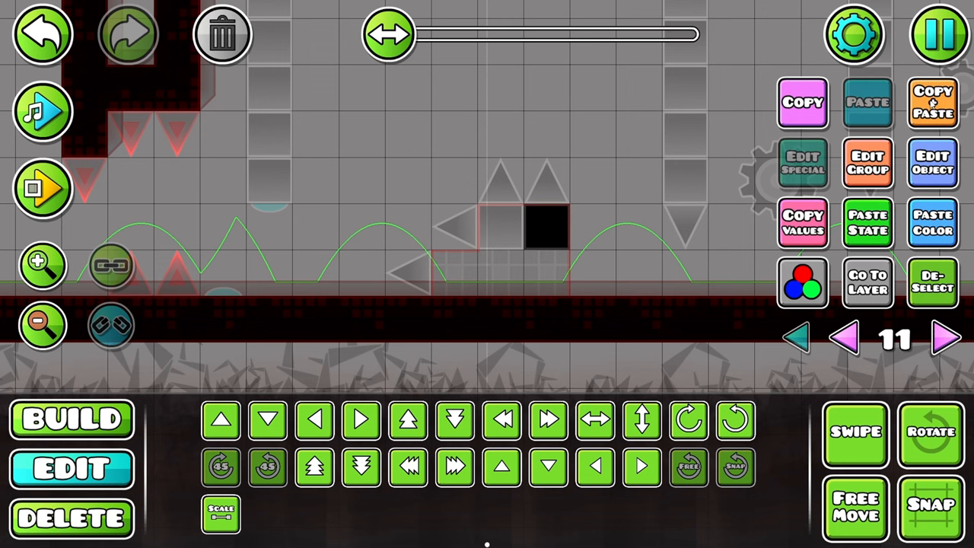
{"action": "left_click", "coordinate": [71, 419]}
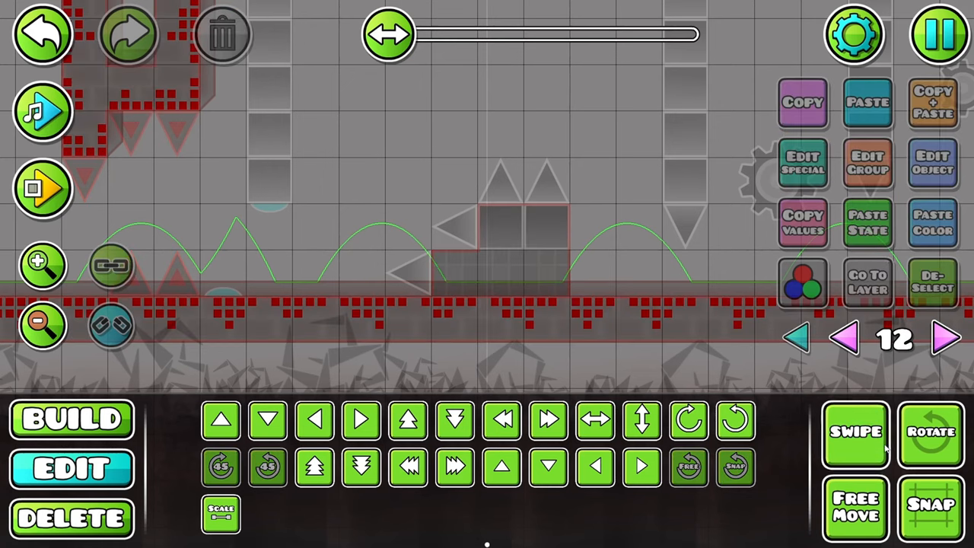
{"action": "left_click", "coordinate": [525, 312]}
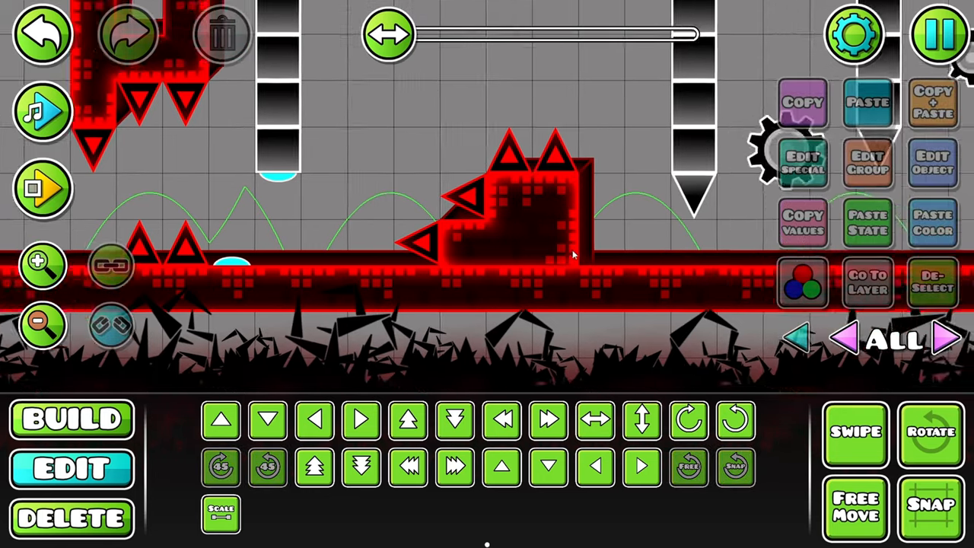
{"action": "left_click", "coordinate": [937, 34]}
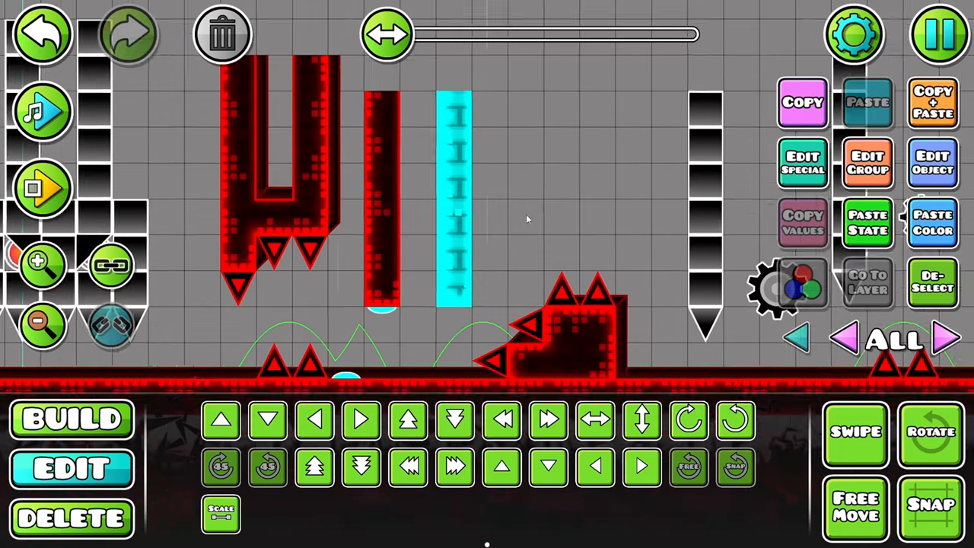
Extend the hanging red spike pillars, saw gears and move triggers further right.
{"action": "scroll", "scroll_direction": "right", "scroll_amount": 3}
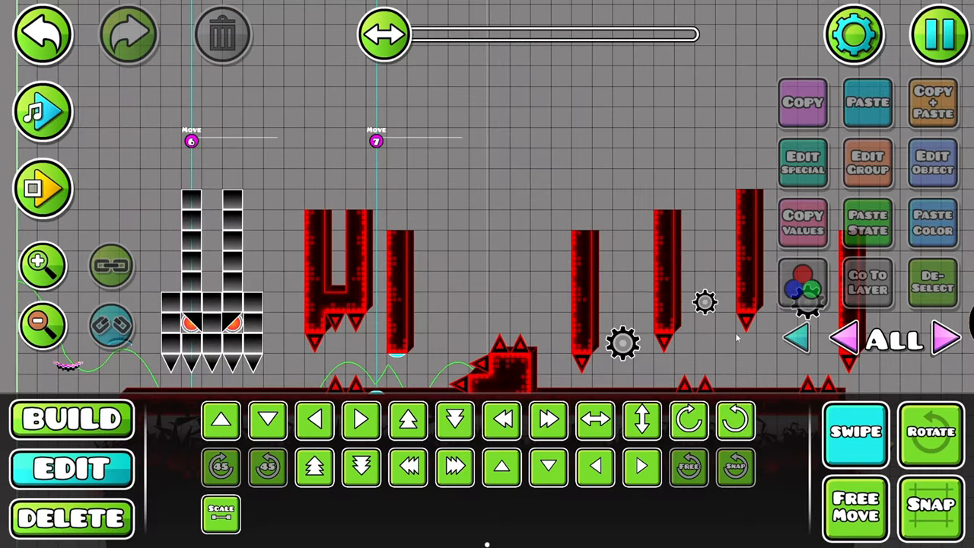
Set the Move trigger to Move Y -10, Bounce In, 0.50 time, target group 10.
{"action": "left_click", "coordinate": [749, 251]}
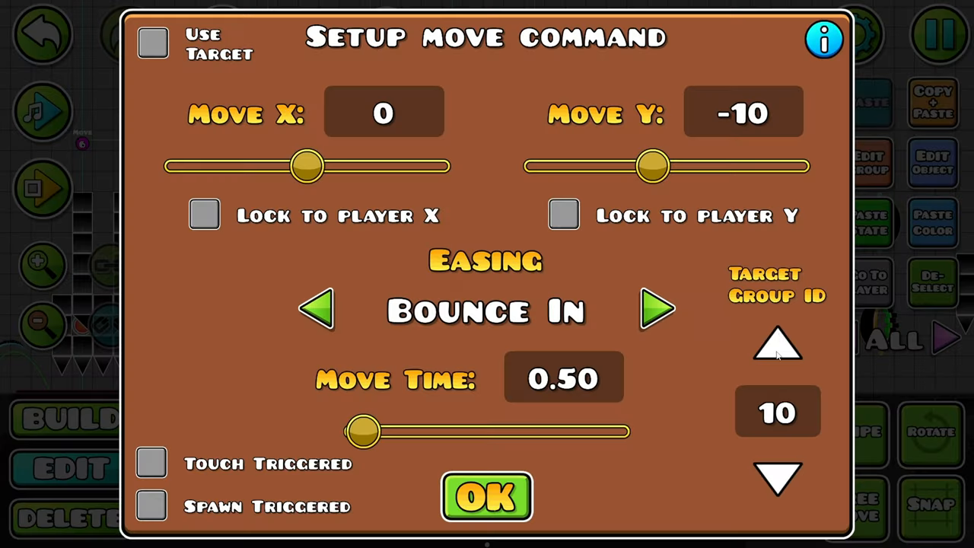
{"action": "left_click", "coordinate": [486, 496]}
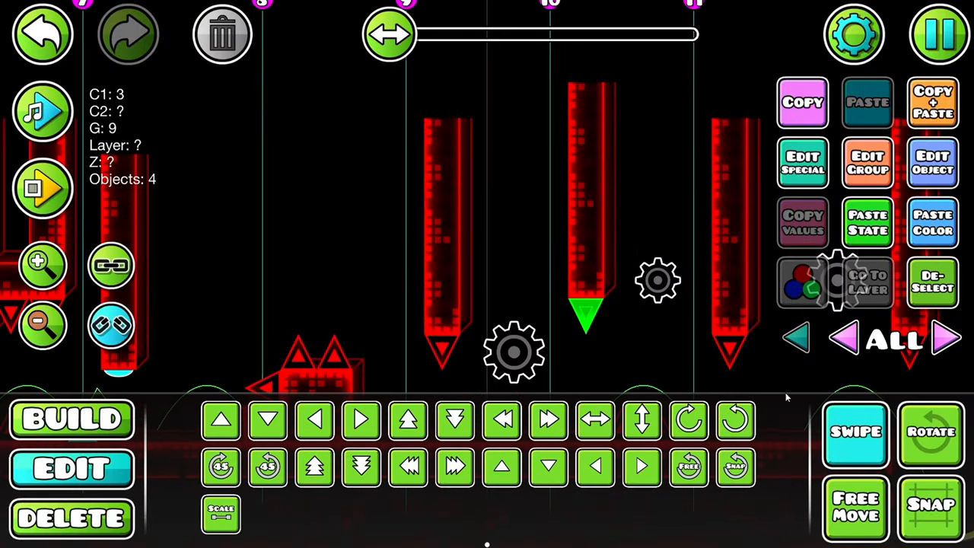
Select the next hanging spike pillars to give them group IDs 9 and 10.
{"action": "left_click", "coordinate": [590, 191]}
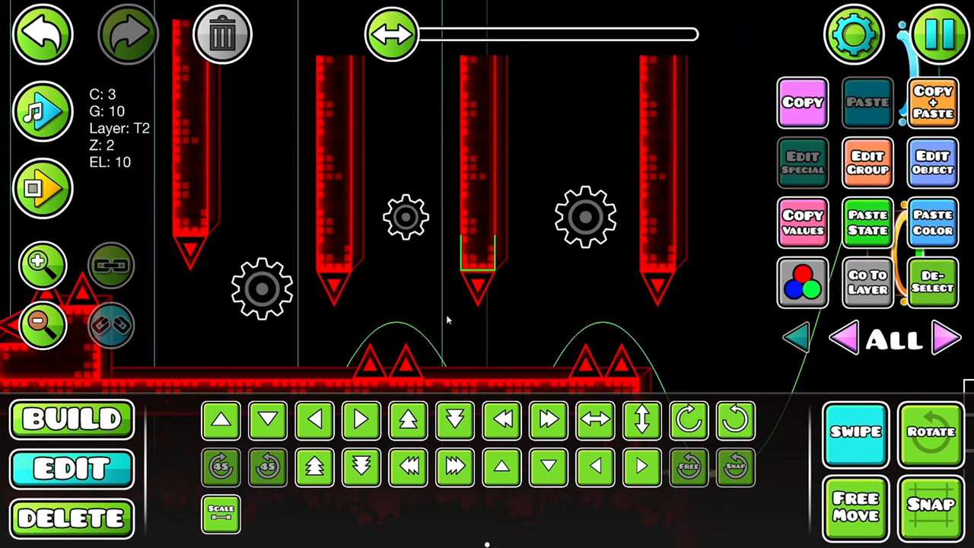
{"action": "left_click", "coordinate": [487, 168]}
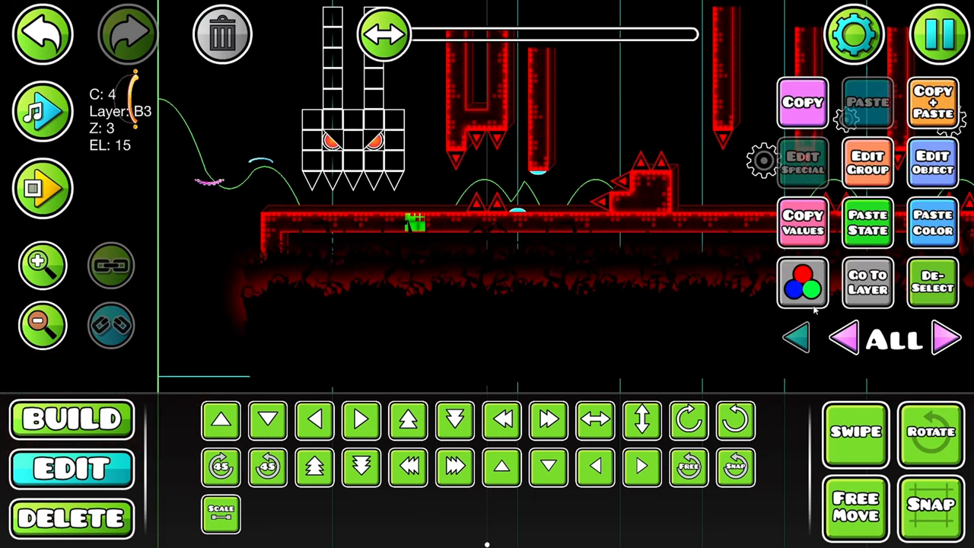
{"action": "left_click", "coordinate": [846, 340]}
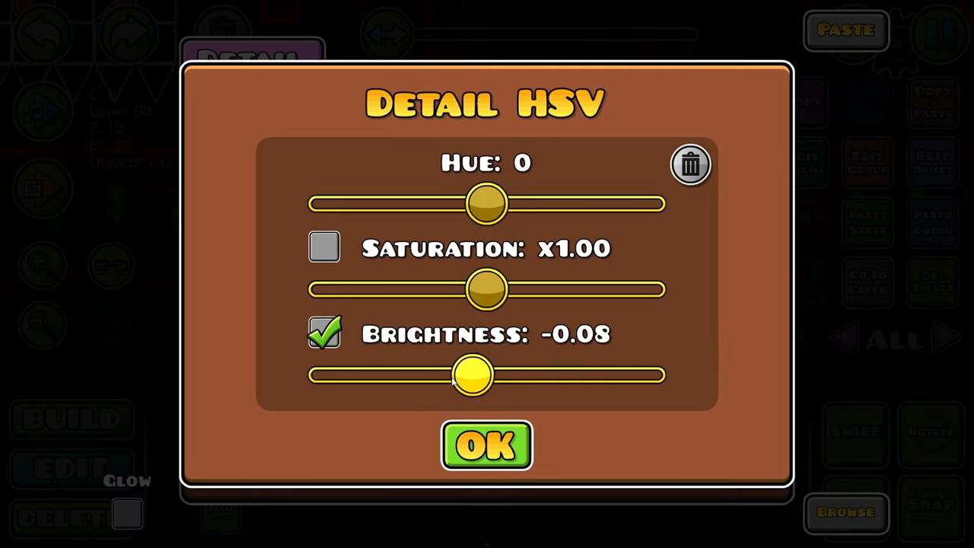
Lower the floor detail colour brightness slider to -0.20 and confirm.
{"action": "left_click_drag", "start_coordinate": [472, 374], "coordinate": [449, 374]}
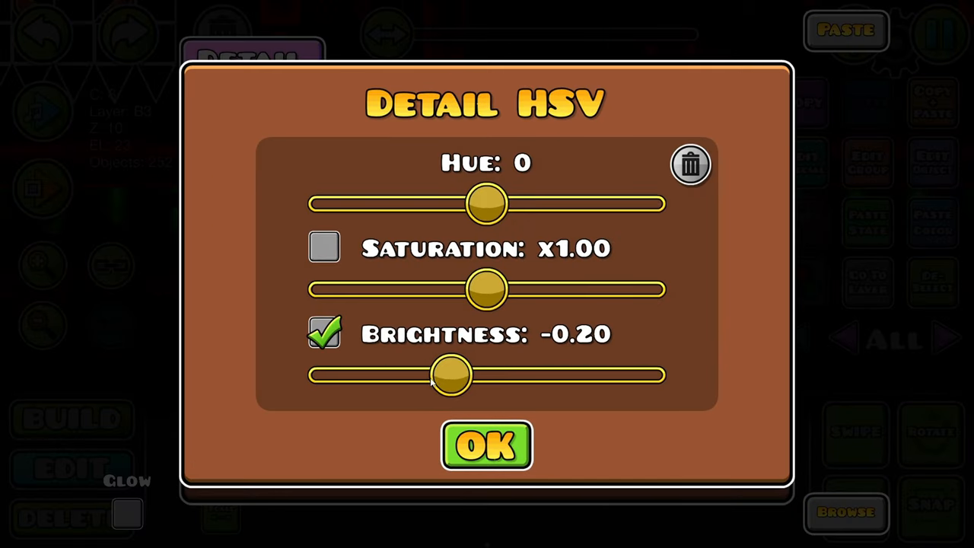
{"action": "left_click", "coordinate": [486, 445]}
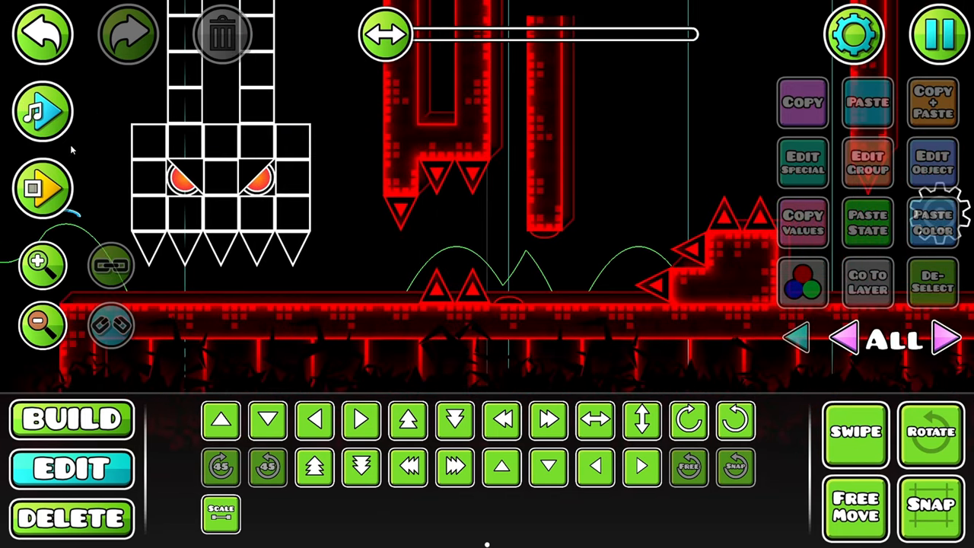
Set the decoration's detail colour to channel 8 with Glow on.
{"action": "left_click", "coordinate": [44, 188]}
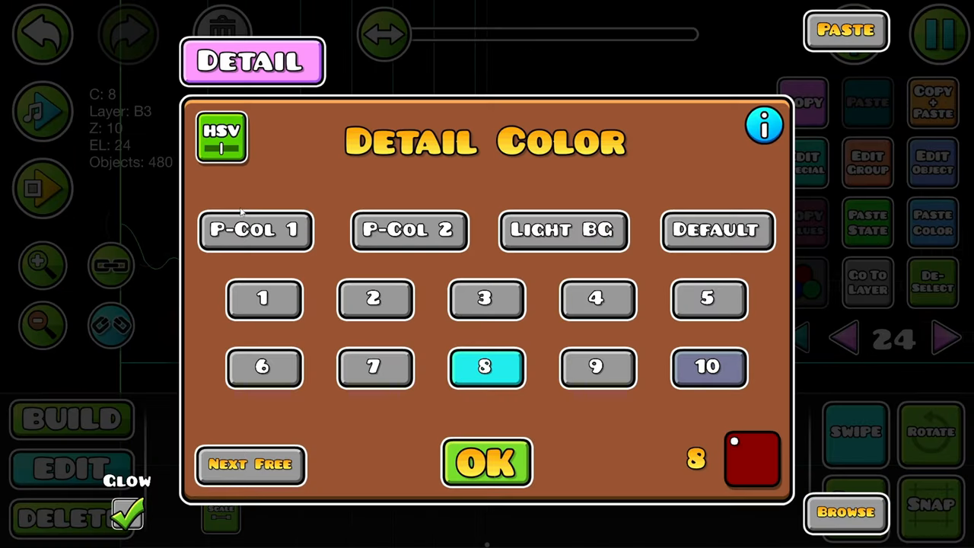
{"action": "left_click", "coordinate": [486, 462]}
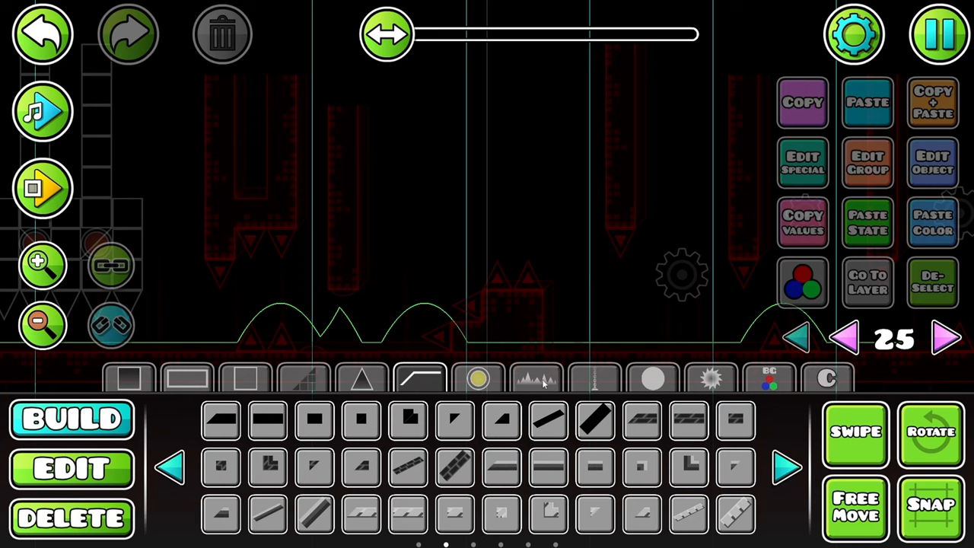
Put the cyan particle cloud on editor layer 25, group 11, Z layer B2.
{"action": "left_click", "coordinate": [868, 162]}
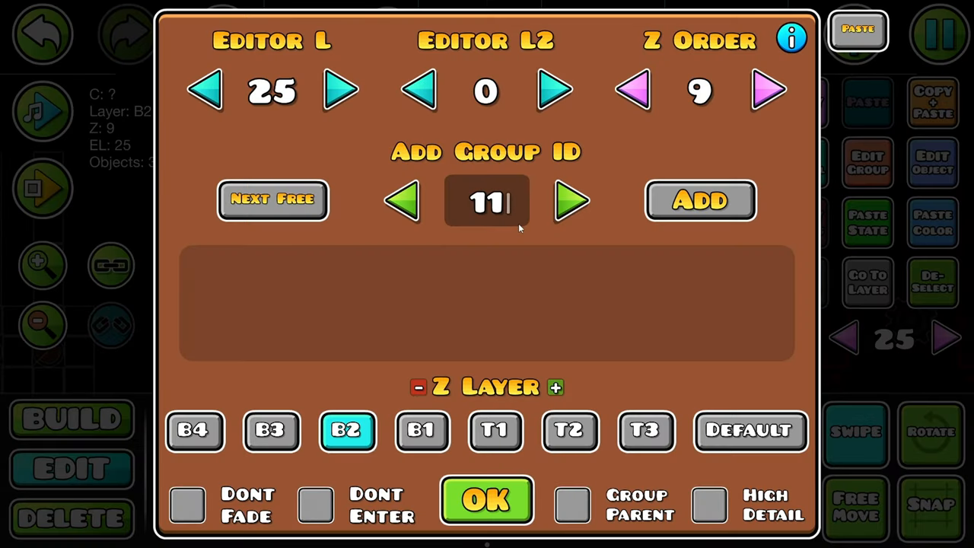
{"action": "left_click", "coordinate": [486, 500]}
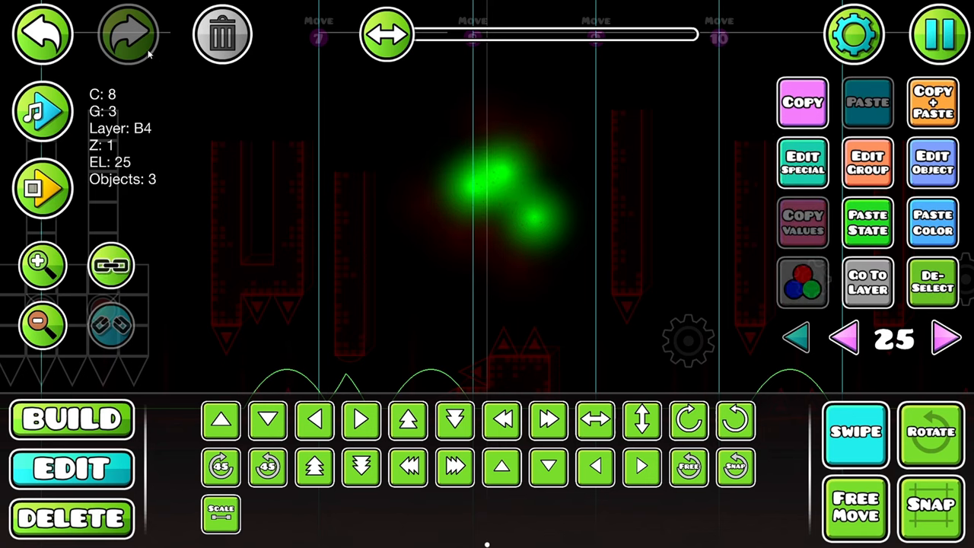
{"action": "left_click", "coordinate": [932, 163]}
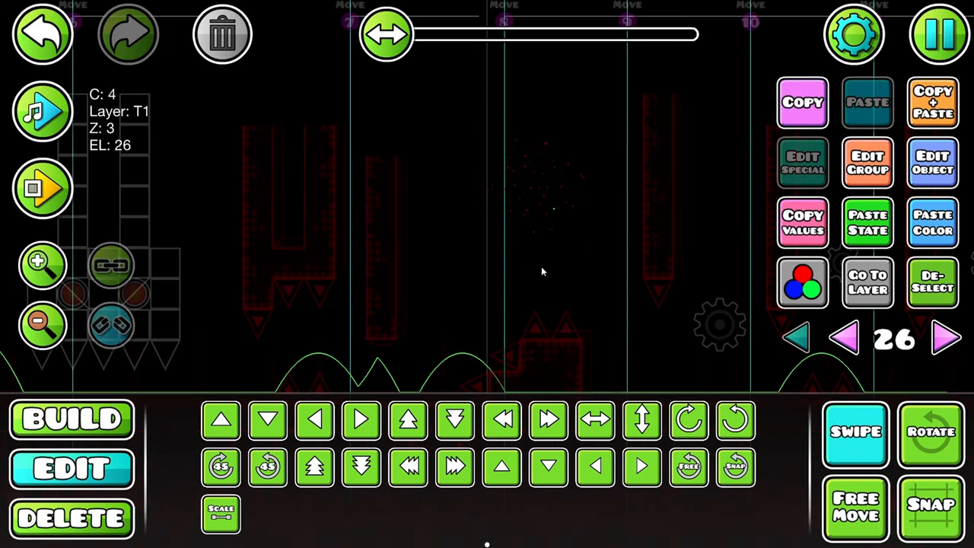
{"action": "left_click", "coordinate": [803, 282]}
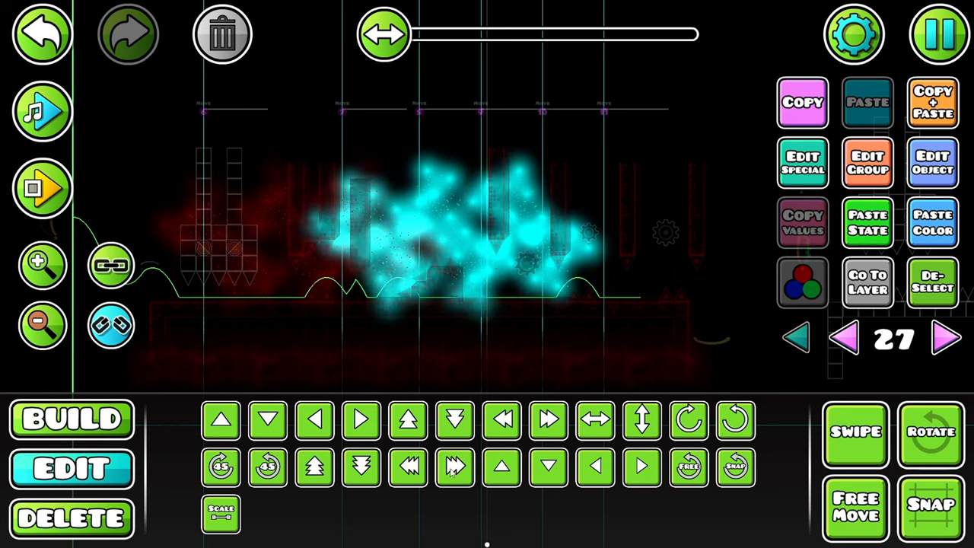
Enter -1000 as the move trigger's Move X for target group 12.
{"action": "left_click", "coordinate": [595, 419]}
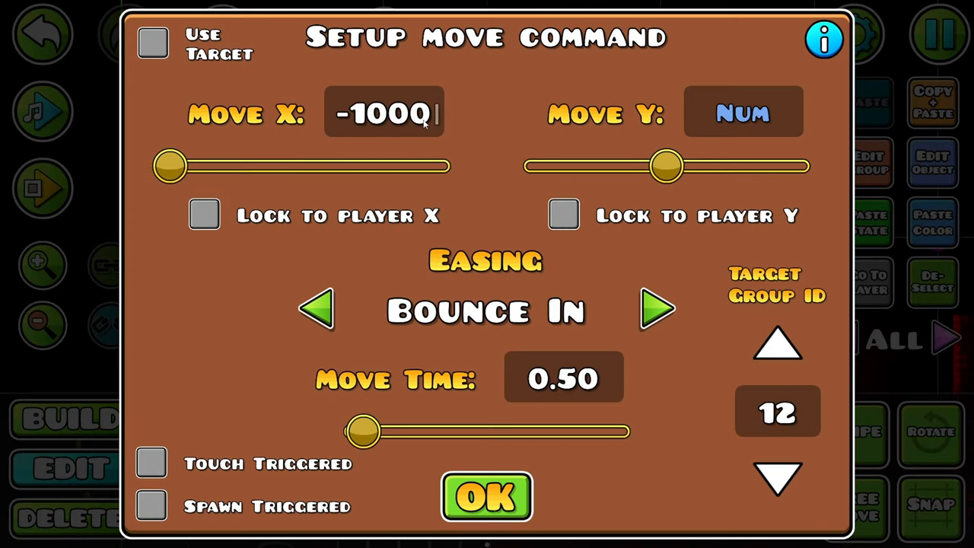
{"action": "type", "text": "0"}
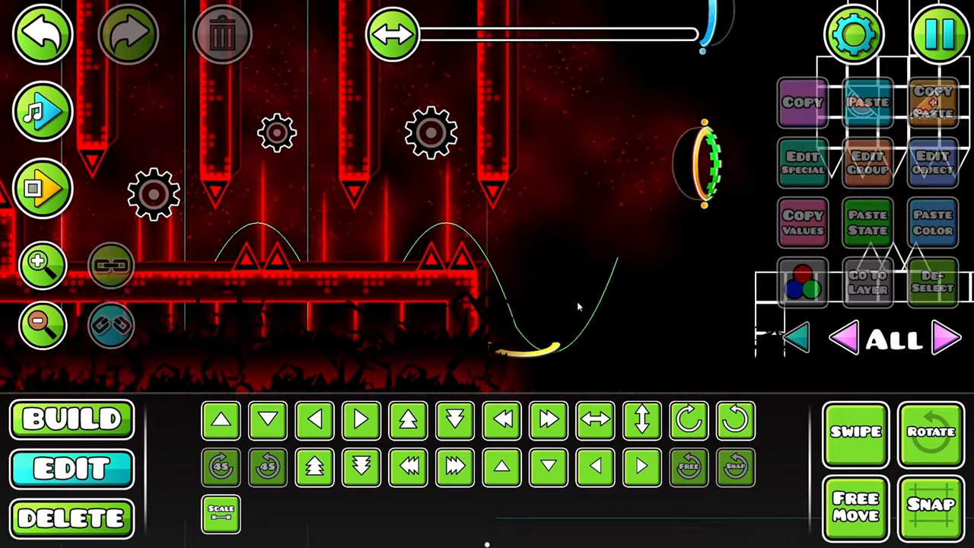
Resume editing from the pause menu to work on the saw blade.
{"action": "left_click", "coordinate": [939, 34]}
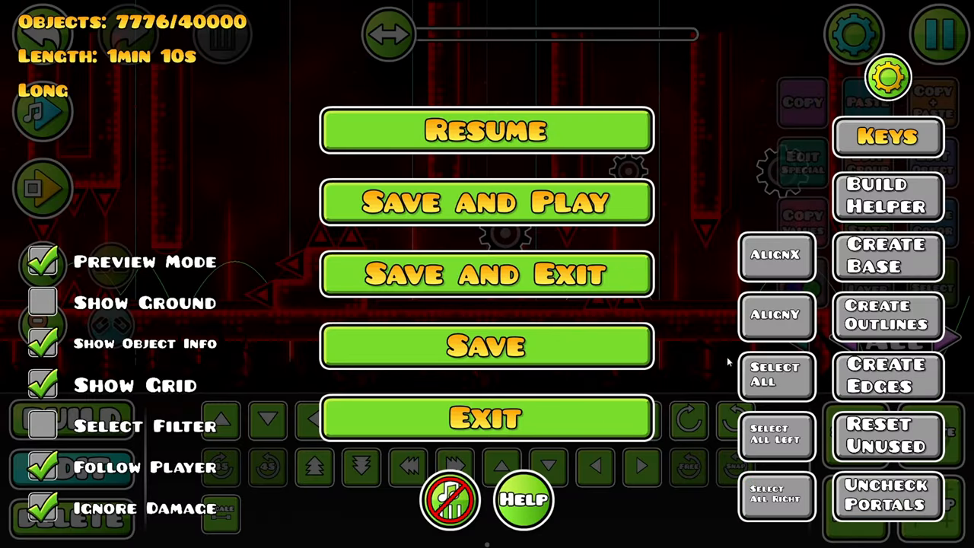
{"action": "left_click", "coordinate": [486, 129]}
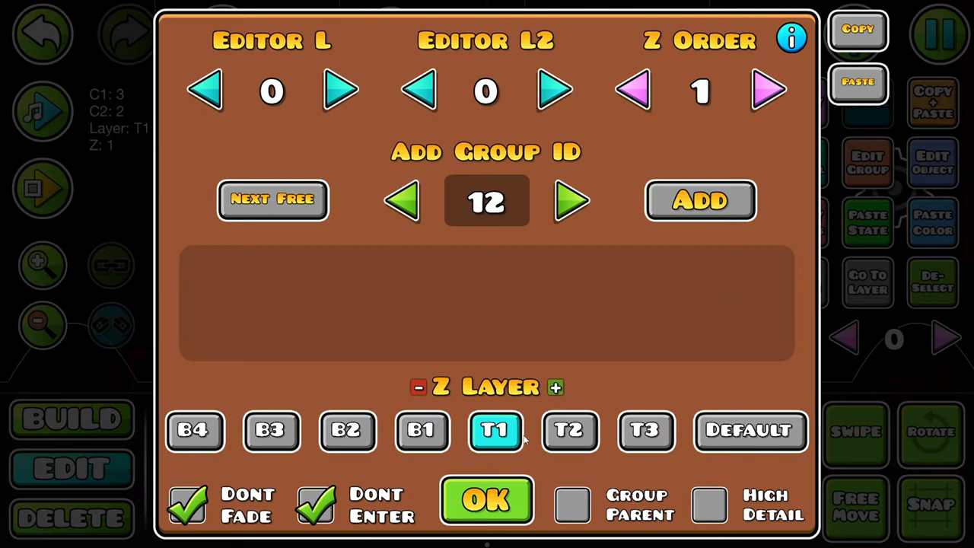
Give the saw Z layer B1, order 2, group 12; show all layers and playtest.
{"action": "left_click", "coordinate": [486, 500]}
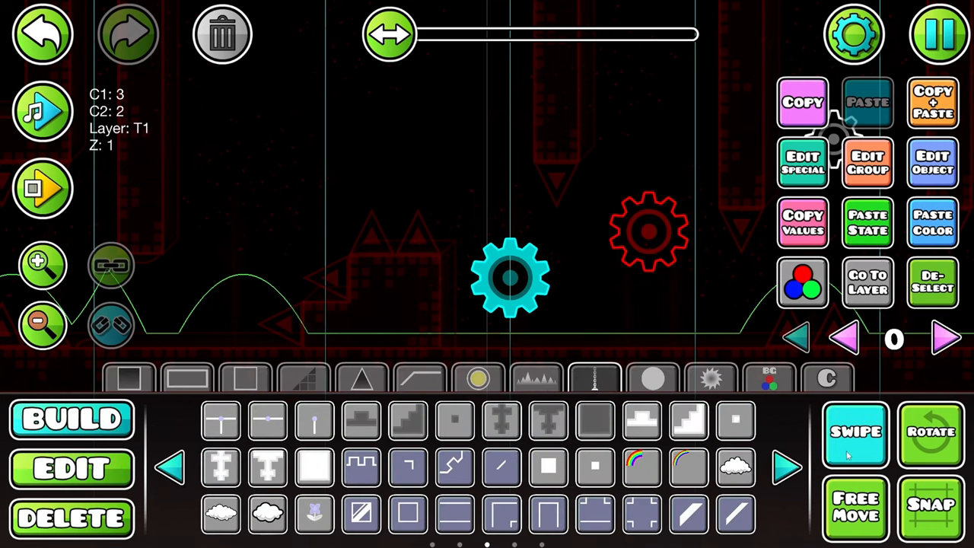
{"action": "left_click", "coordinate": [595, 378]}
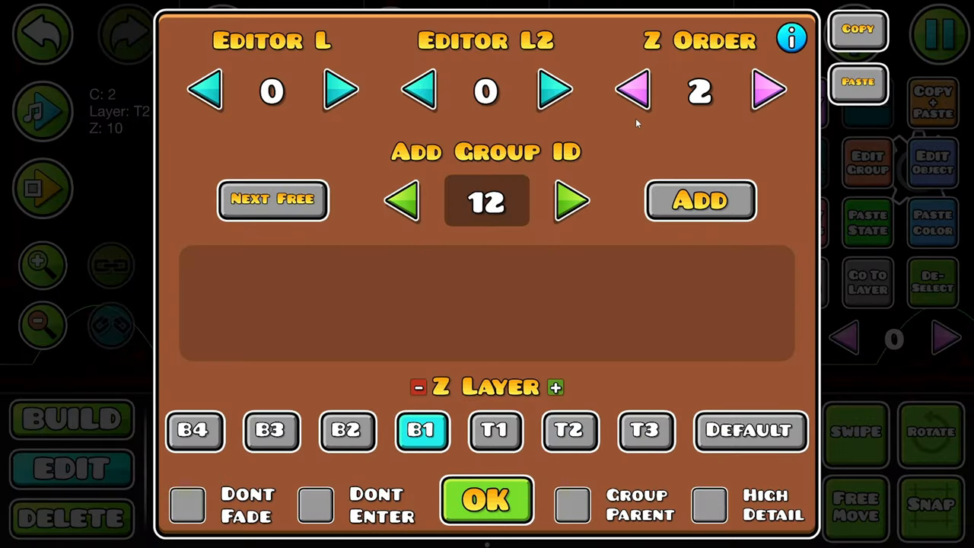
{"action": "left_click", "coordinate": [486, 500]}
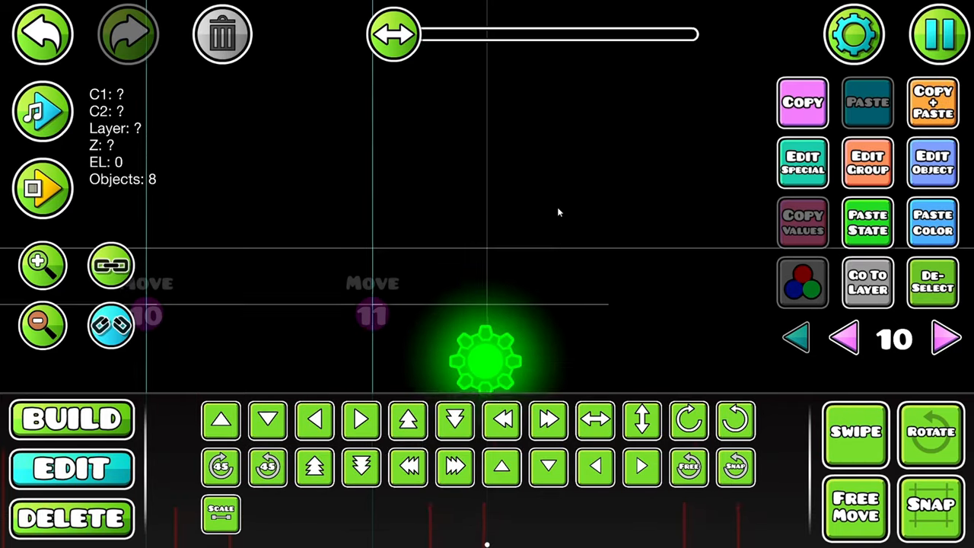
{"action": "left_click", "coordinate": [946, 339]}
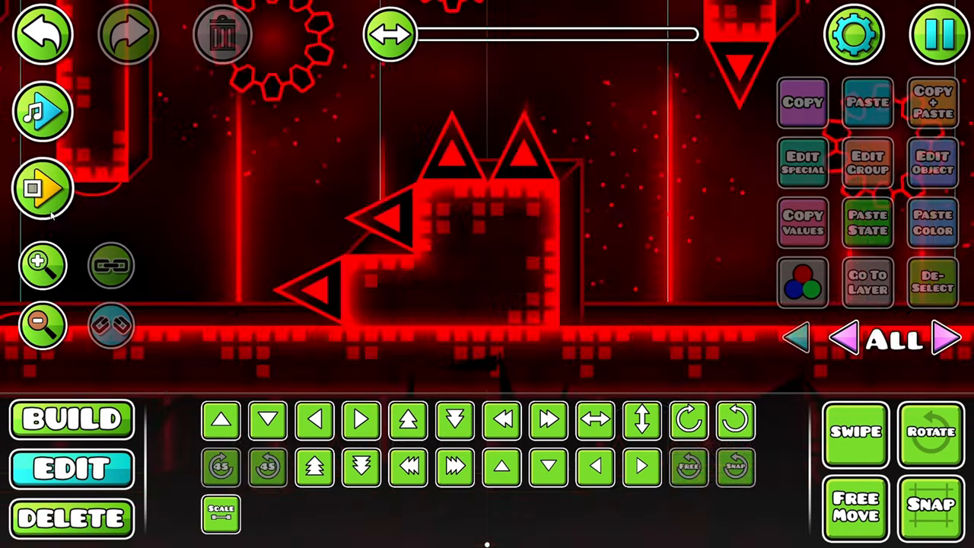
{"action": "left_click", "coordinate": [42, 189]}
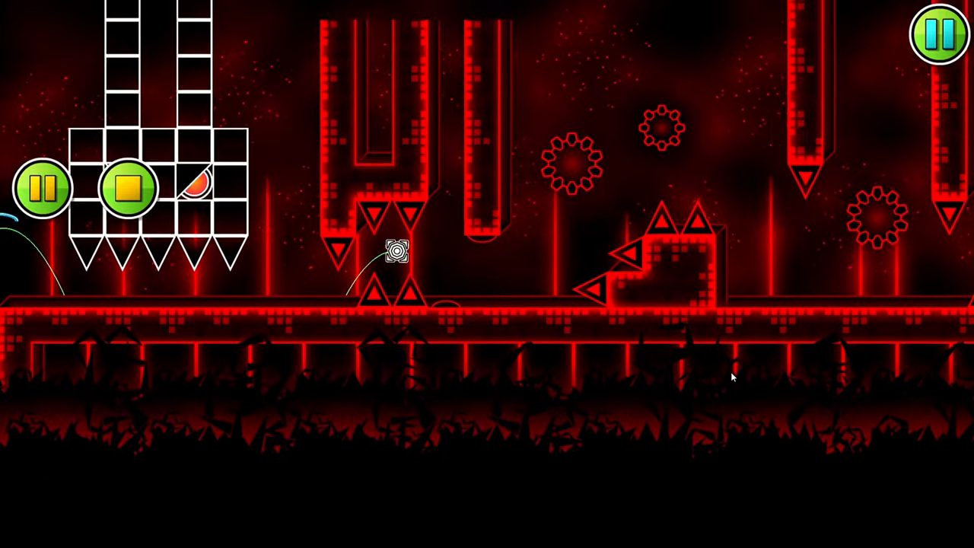
Stop the playtest and return to the editor.
{"action": "left_click", "coordinate": [487, 274]}
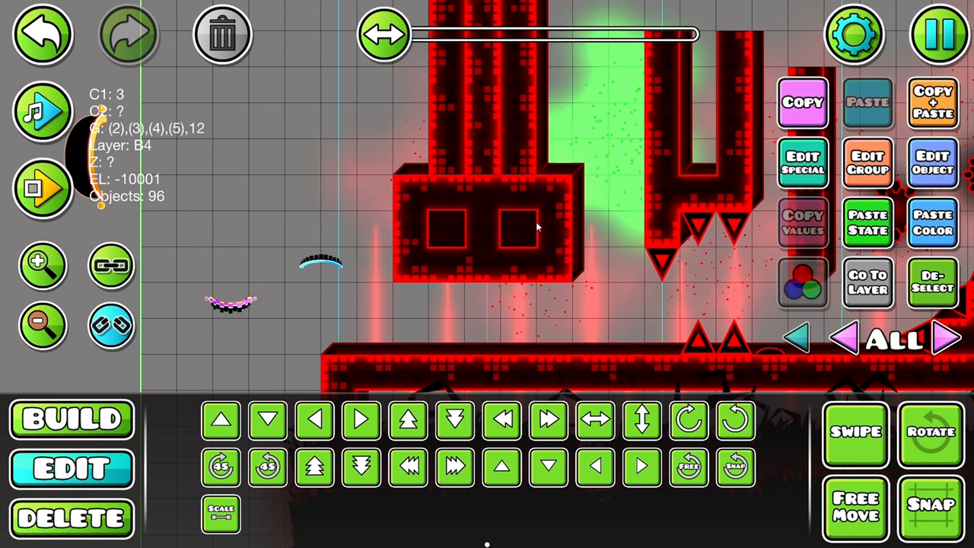
View only layer 12 and confirm the colour for the monster pieces.
{"action": "left_click", "coordinate": [70, 419]}
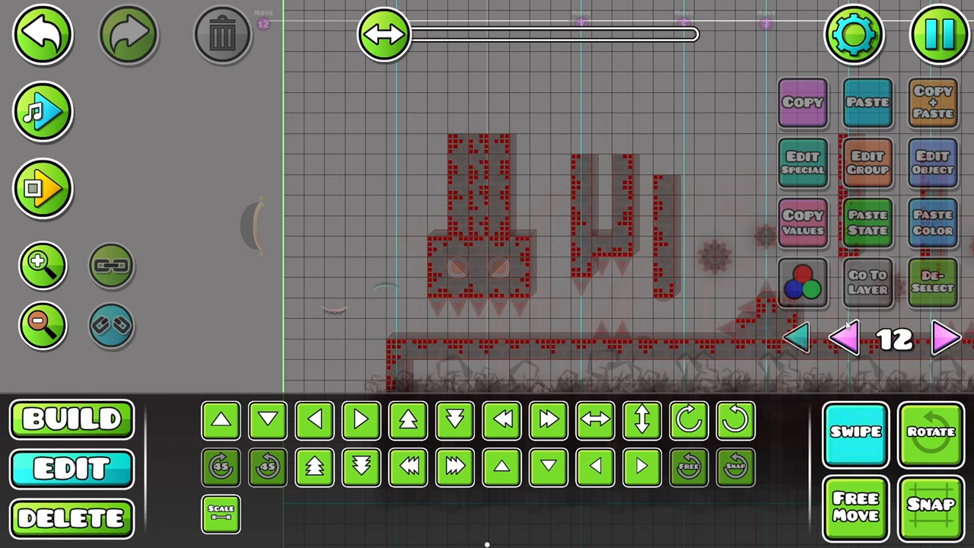
{"action": "left_click", "coordinate": [43, 189]}
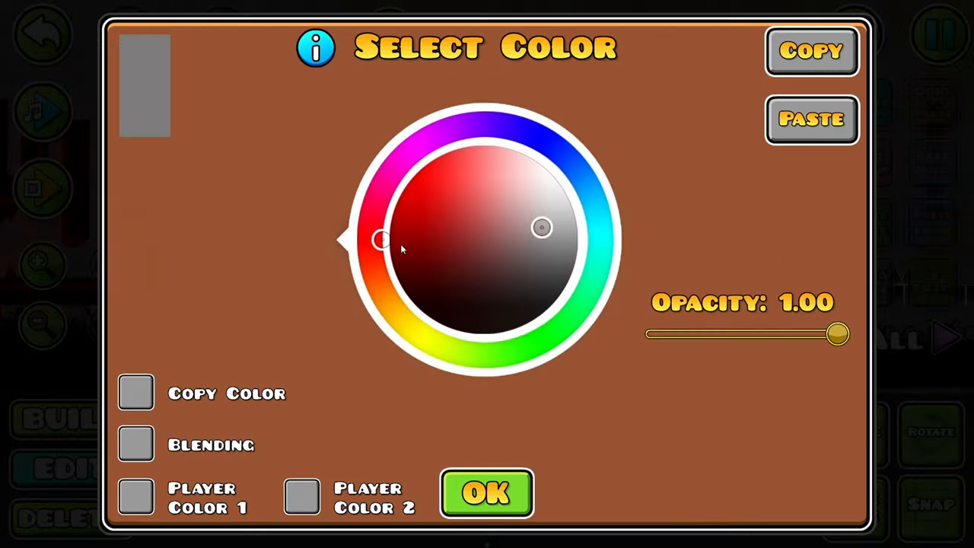
{"action": "left_click", "coordinate": [486, 493]}
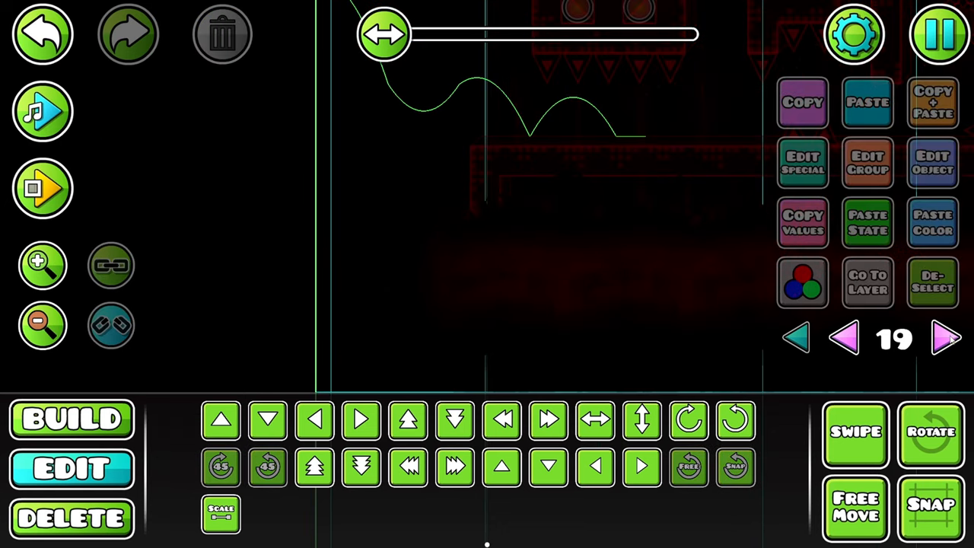
{"action": "left_click", "coordinate": [946, 338]}
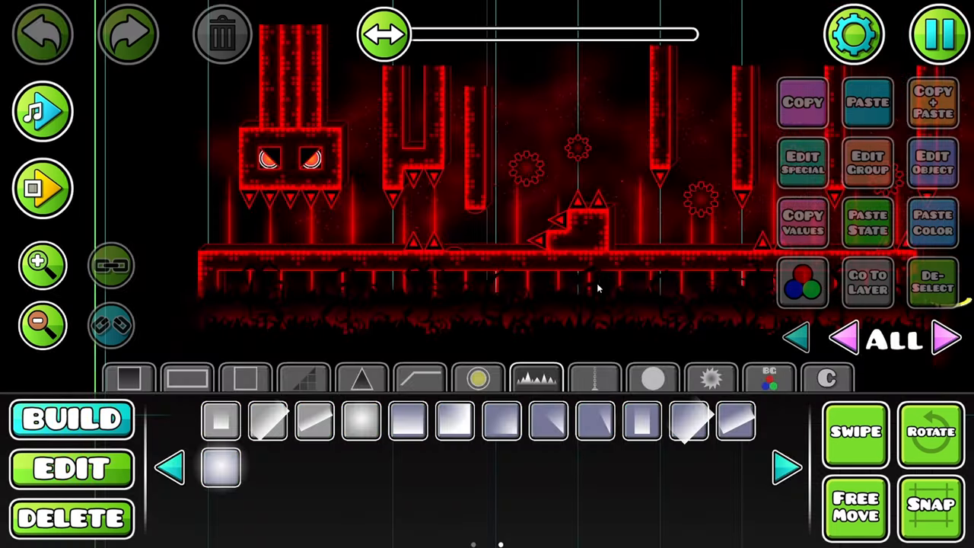
Tick Dont Fade and Dont Enter with Z layer T1 for the new piece.
{"action": "left_click", "coordinate": [867, 161]}
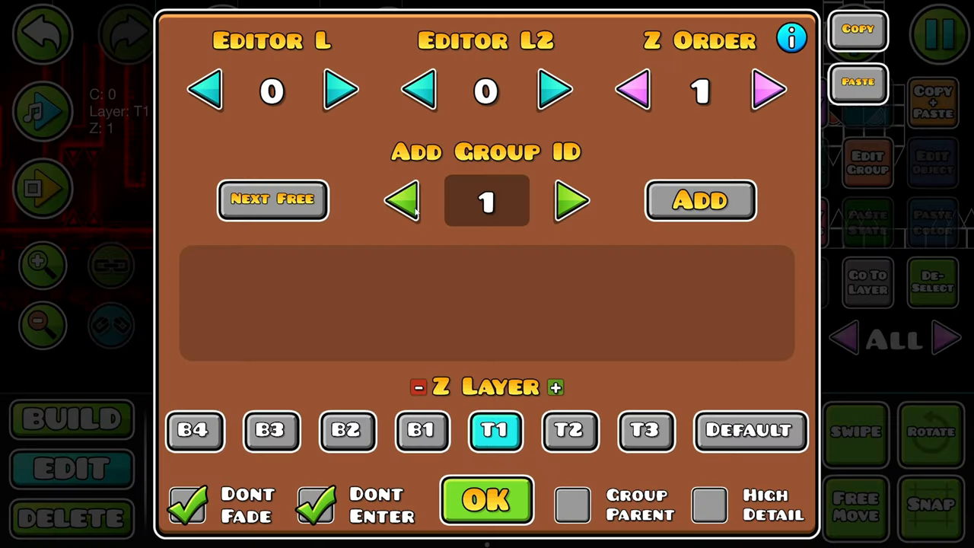
{"action": "left_click", "coordinate": [487, 499]}
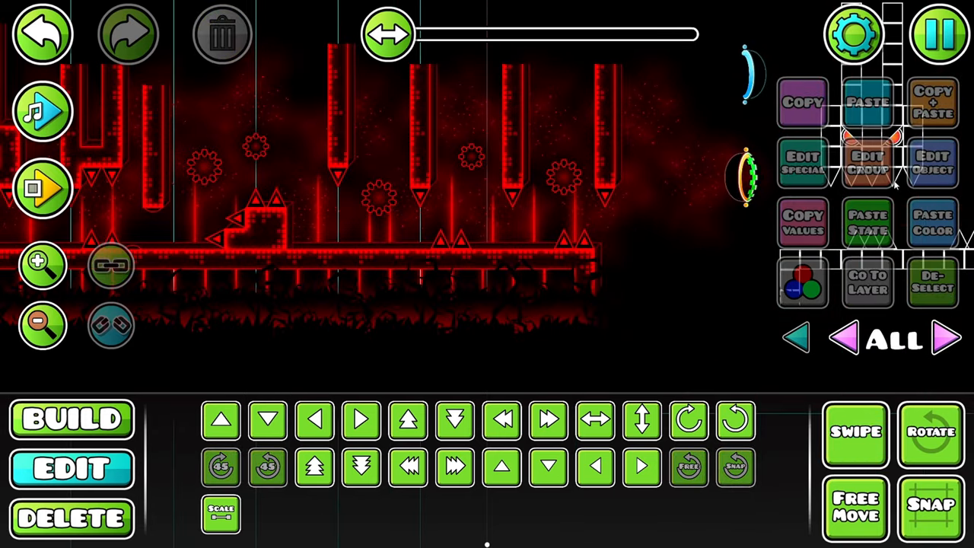
{"action": "left_click", "coordinate": [72, 418]}
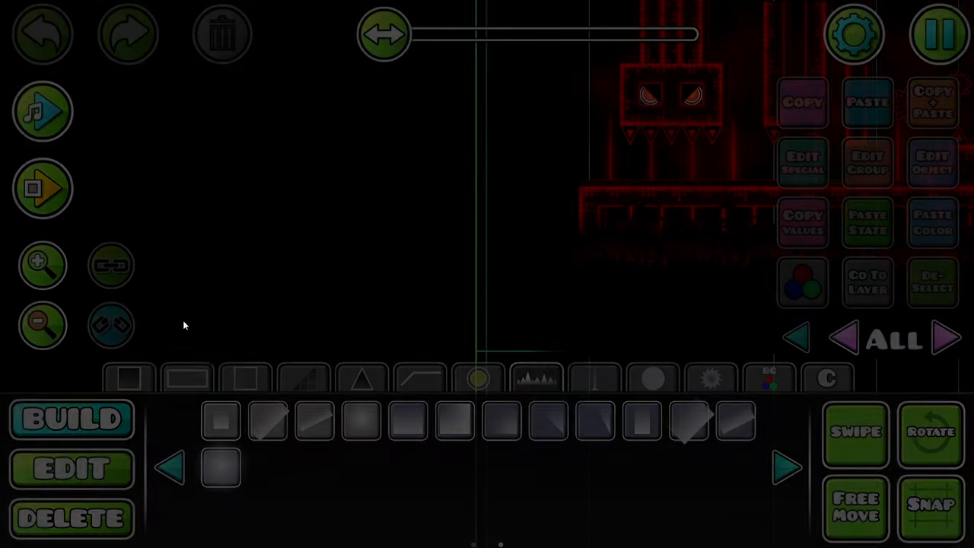
Playtest the moving spike pillars, then save and exit to the MemoryHouse page.
{"action": "left_click", "coordinate": [71, 467]}
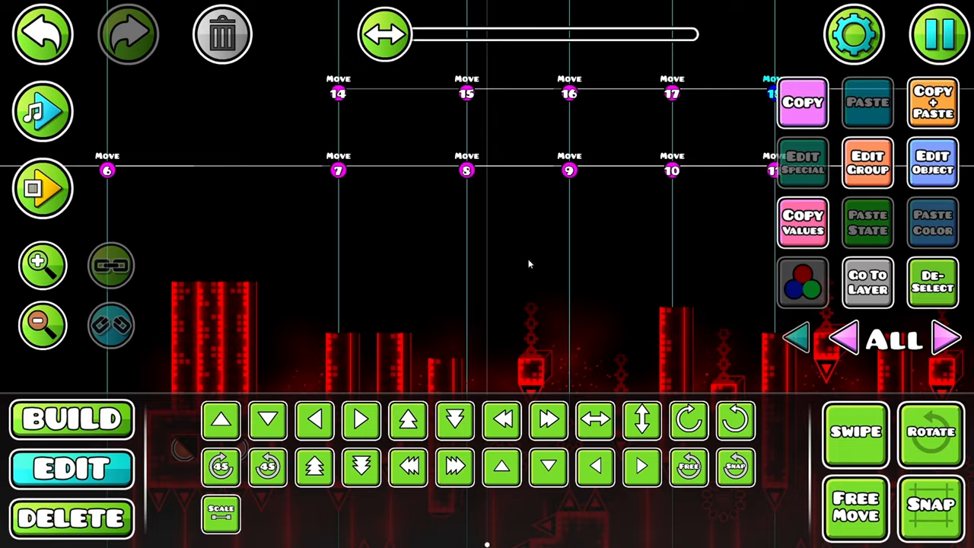
{"action": "left_click", "coordinate": [42, 189]}
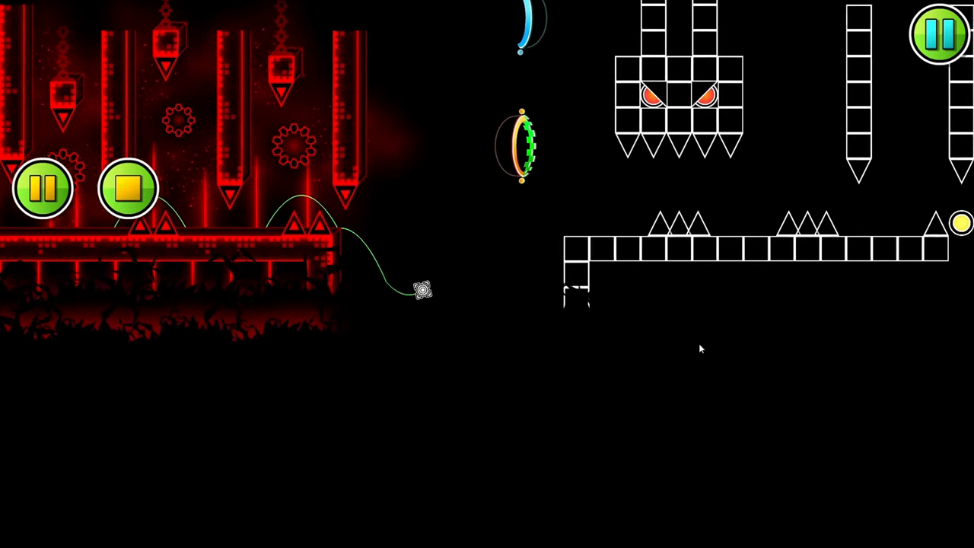
{"action": "left_click", "coordinate": [938, 34]}
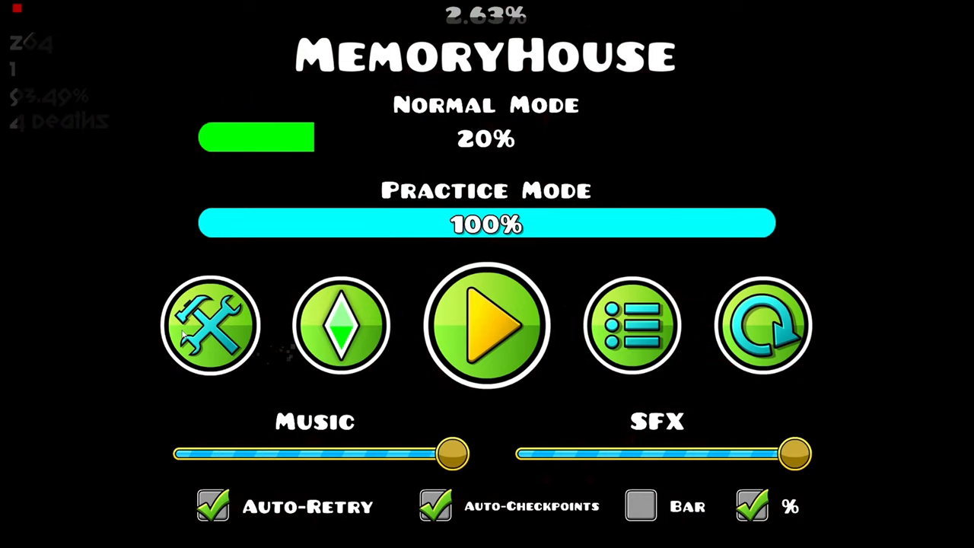
Reopen the slaughterhouse level in the editor to adjust an object's layers.
{"action": "left_click", "coordinate": [211, 325]}
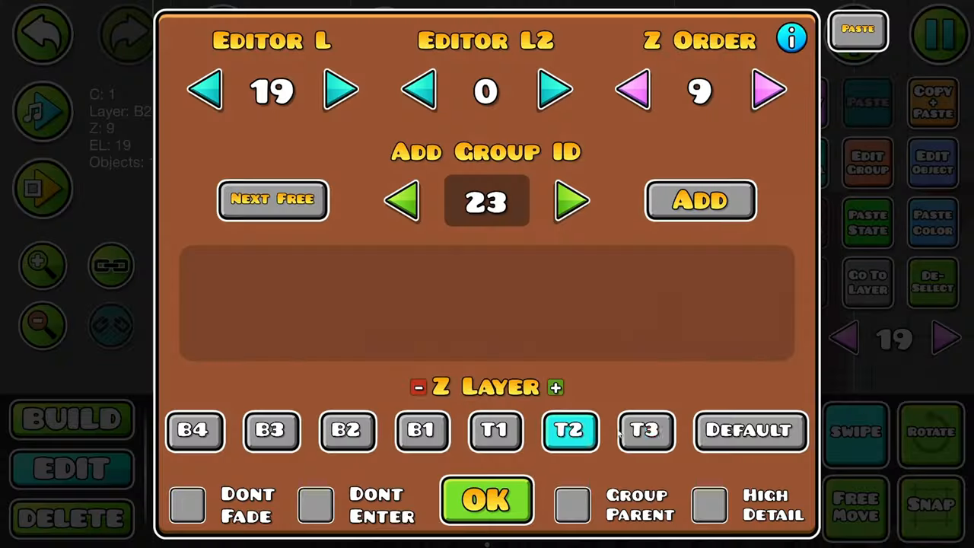
Confirm the object's layer settings, then briefly playtest the stretch past the red-eyed monster.
{"action": "left_click", "coordinate": [486, 500]}
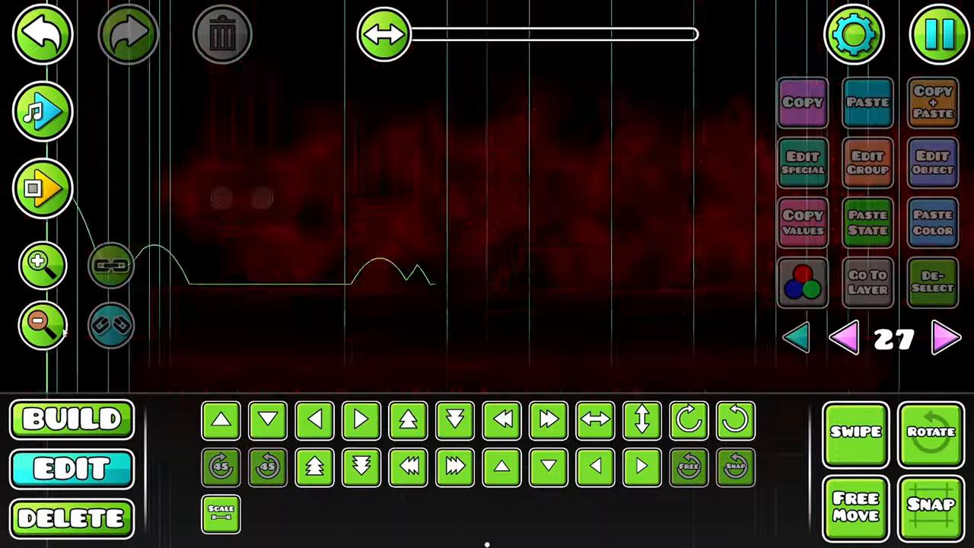
{"action": "left_click", "coordinate": [938, 35]}
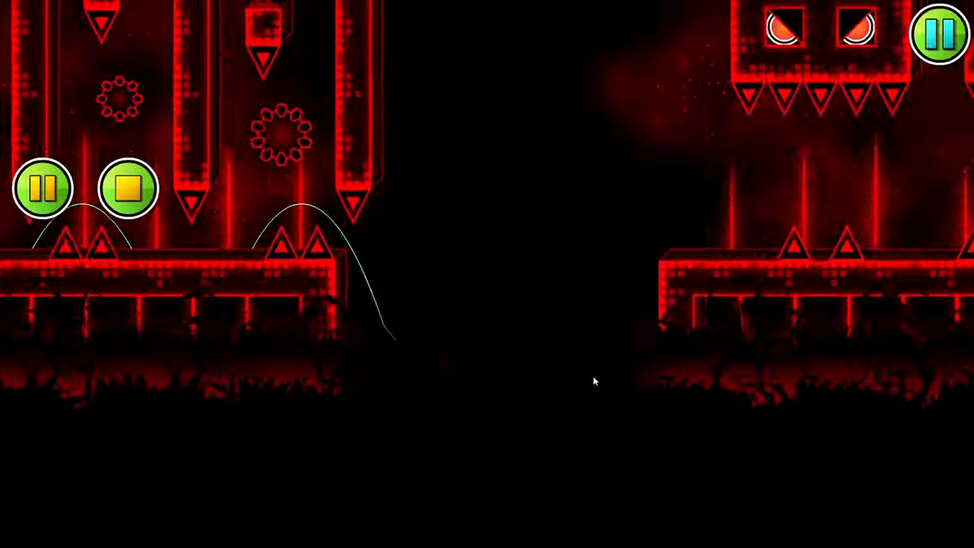
{"action": "left_click", "coordinate": [937, 34]}
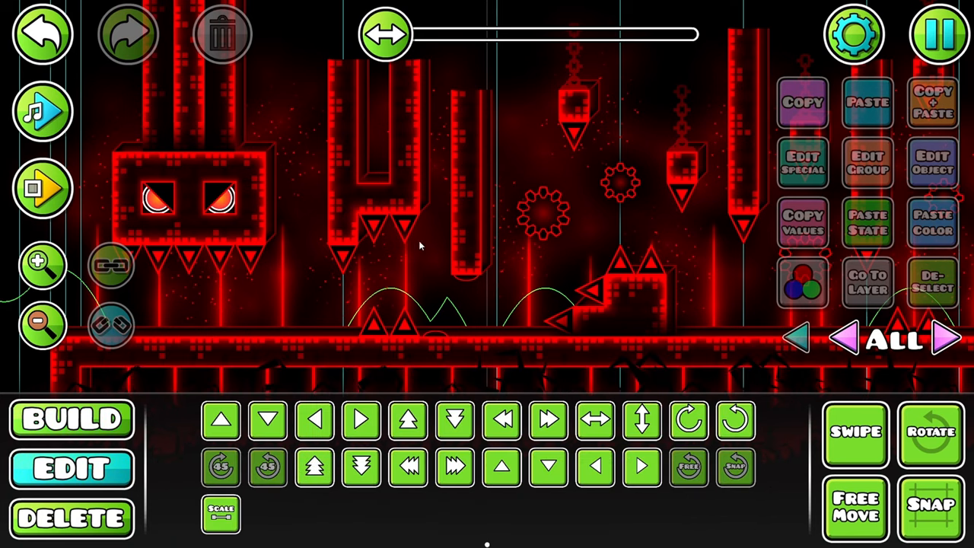
{"action": "mouse_move", "coordinate": [638, 303]}
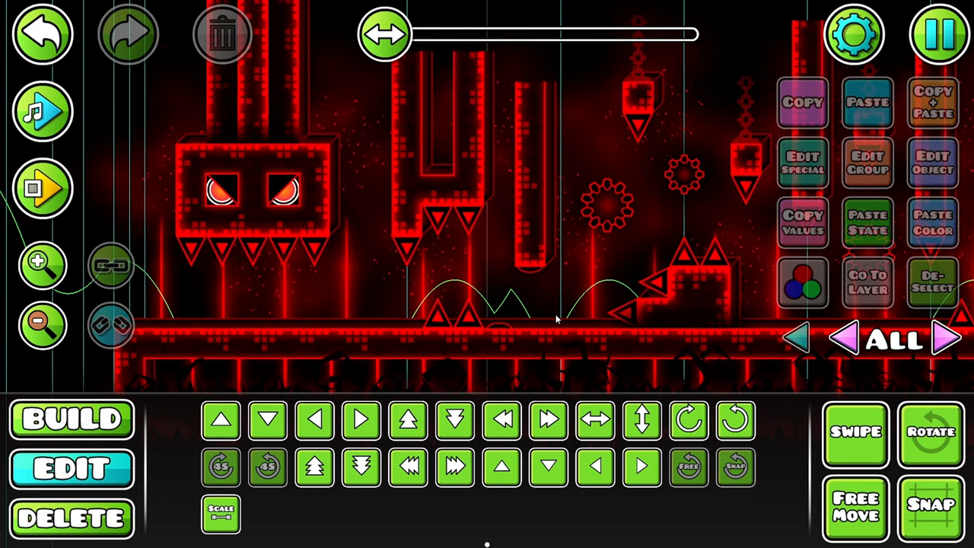
{"action": "mouse_move", "coordinate": [537, 308]}
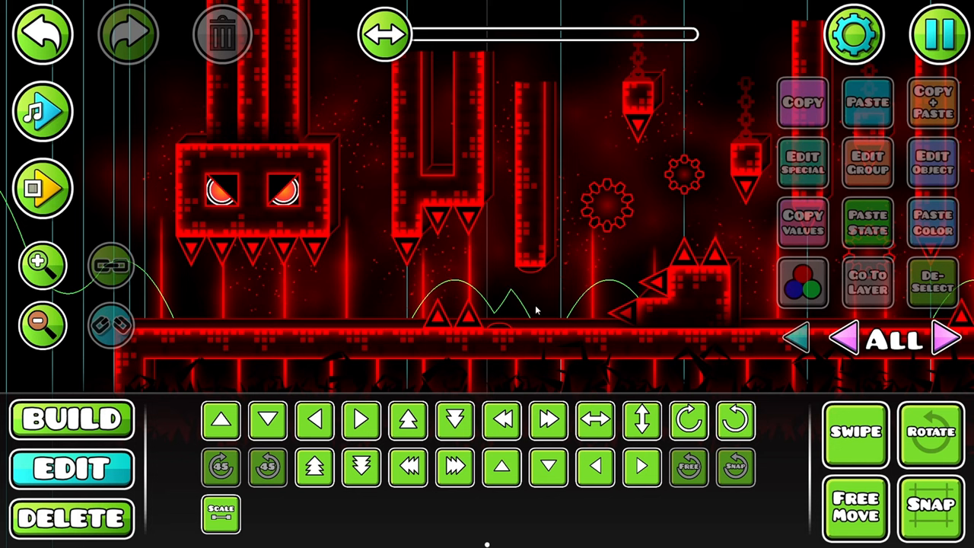
{"action": "mouse_move", "coordinate": [424, 306]}
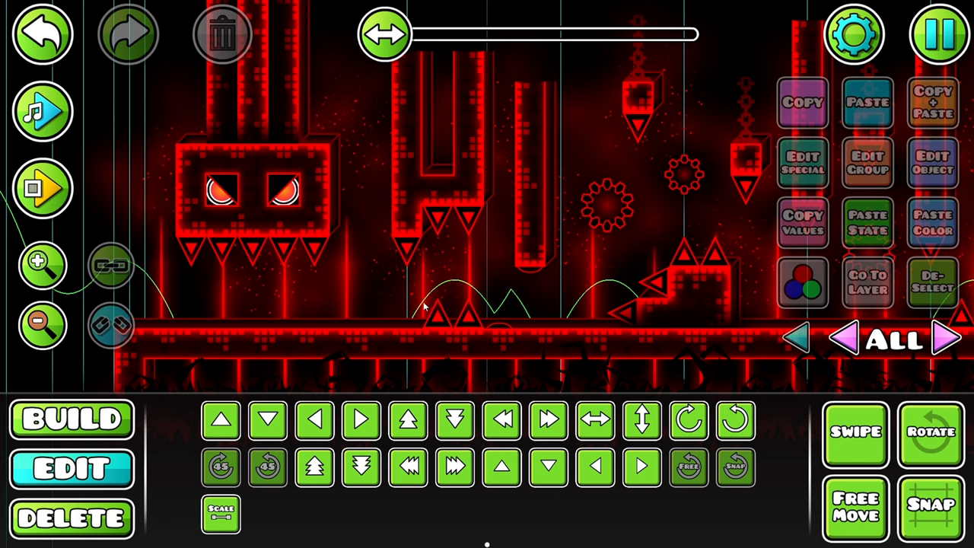
{"action": "mouse_move", "coordinate": [607, 223]}
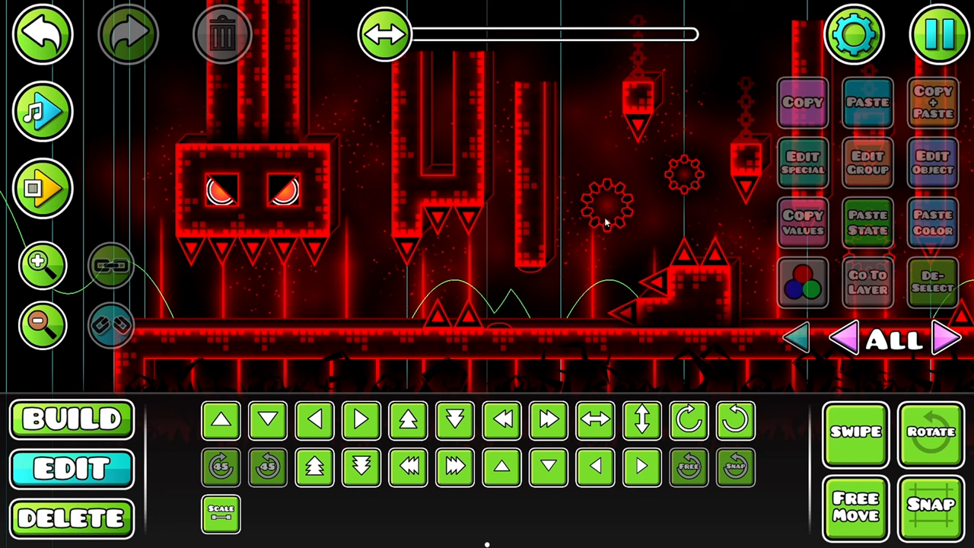
{"action": "mouse_move", "coordinate": [642, 241]}
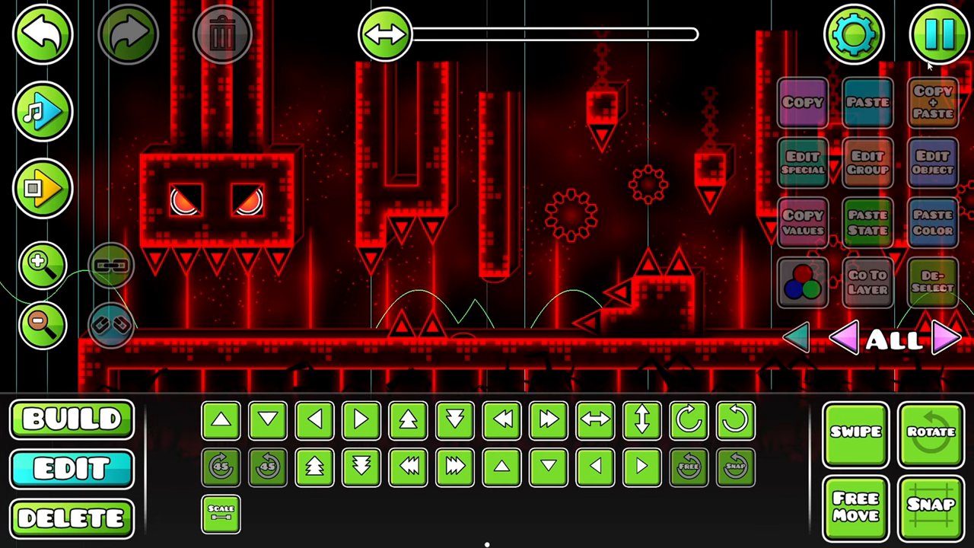
Open the editor pause menu showing 13169 objects and a 1min 10s level length.
{"action": "left_click", "coordinate": [937, 35]}
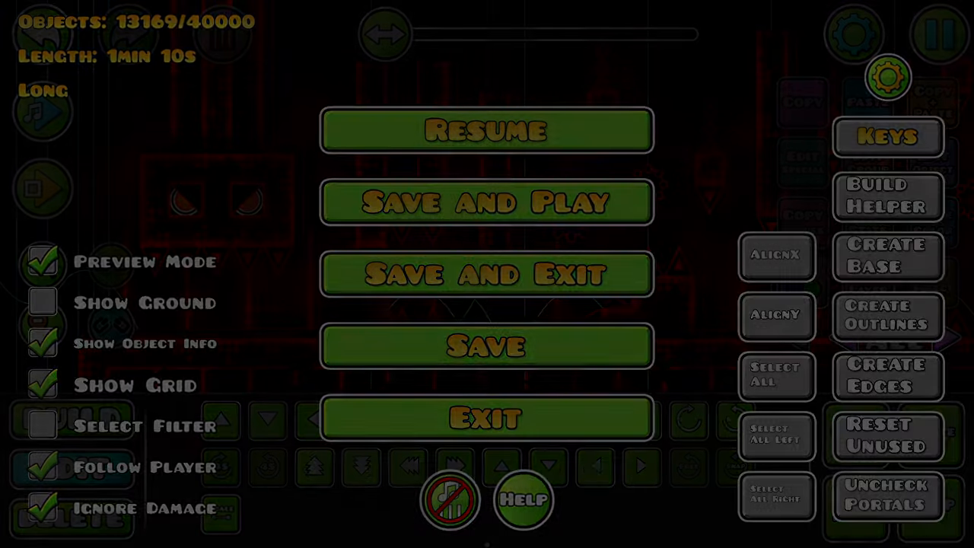